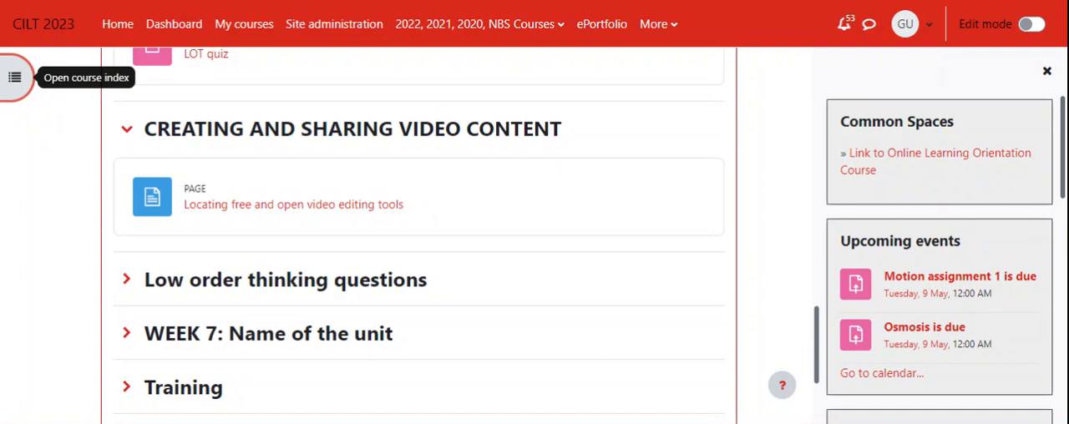
mouse_move(659, 143)
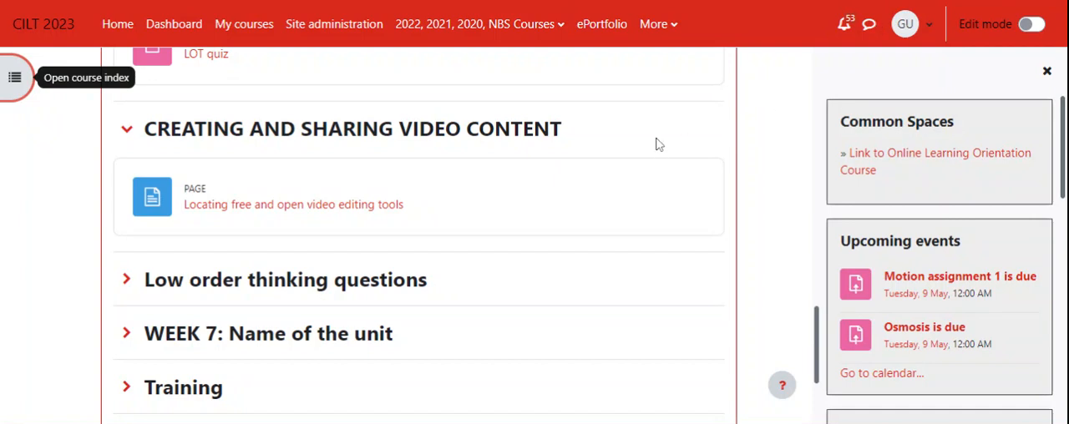
mouse_move(558, 235)
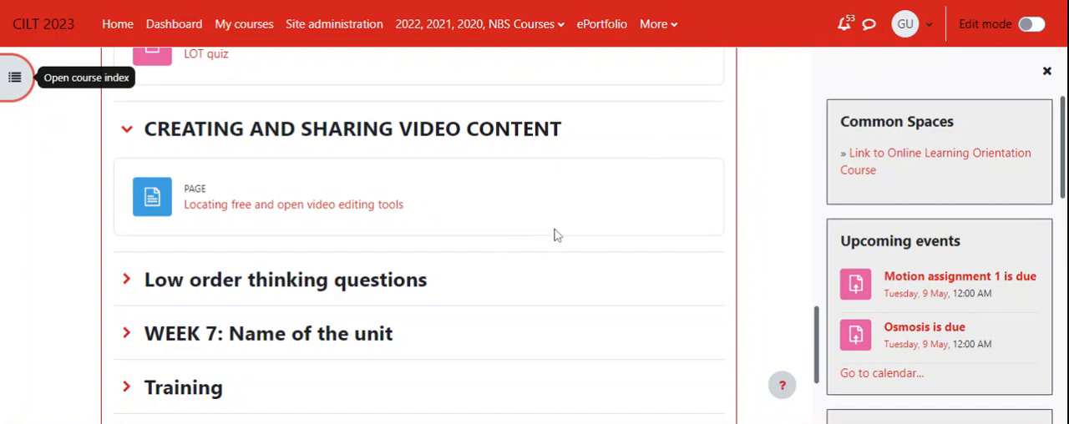
mouse_move(608, 241)
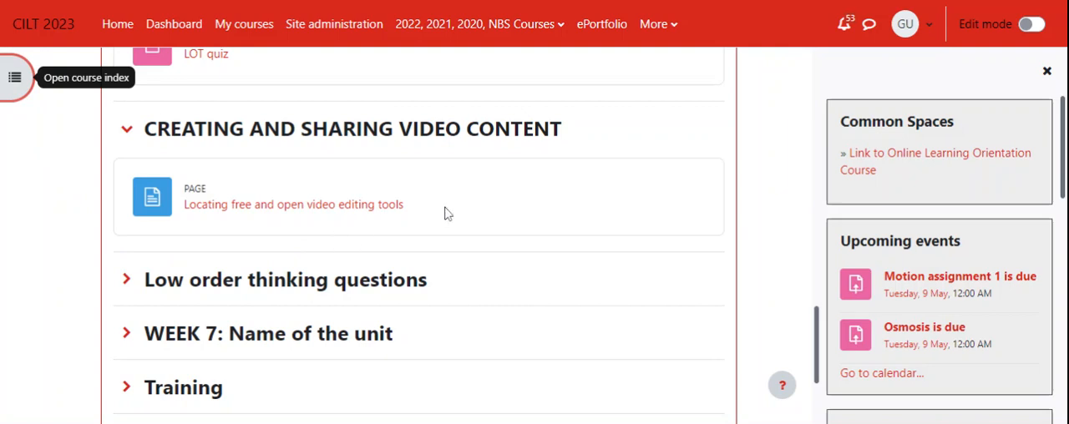
mouse_move(446, 212)
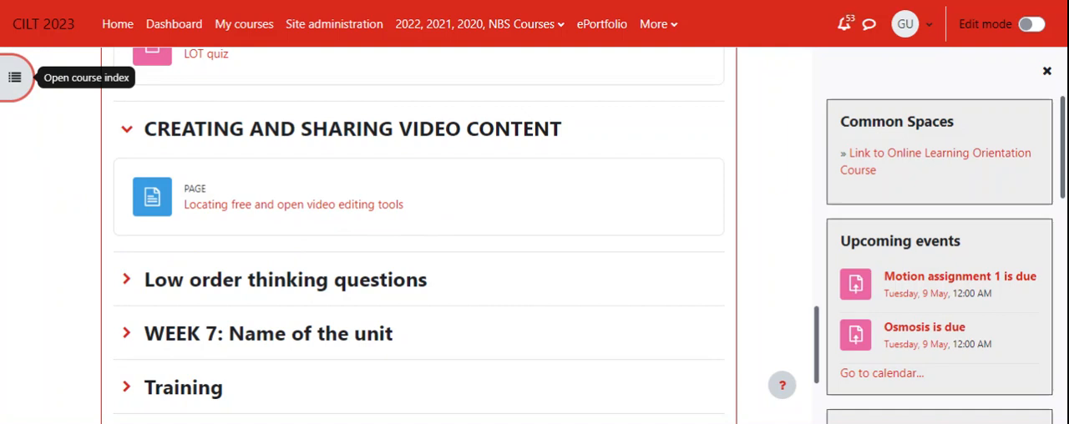
mouse_move(324, 243)
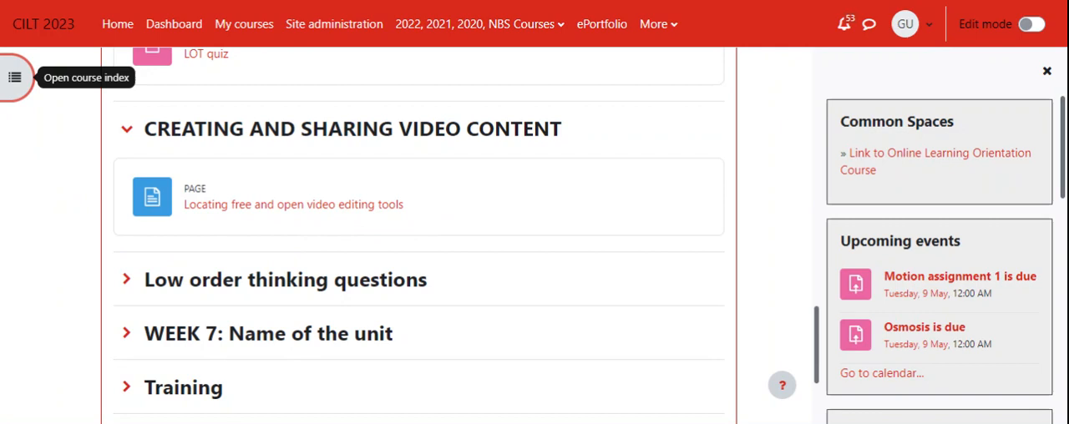
mouse_move(483, 258)
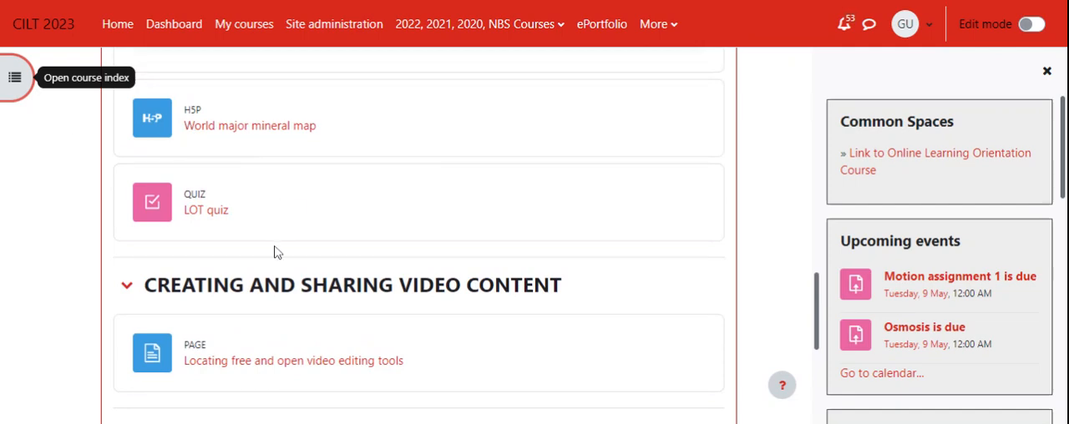
Step: Turn on editing and add a new Page resource to the Creating and Sharing Video Content section
scroll("down", 3)
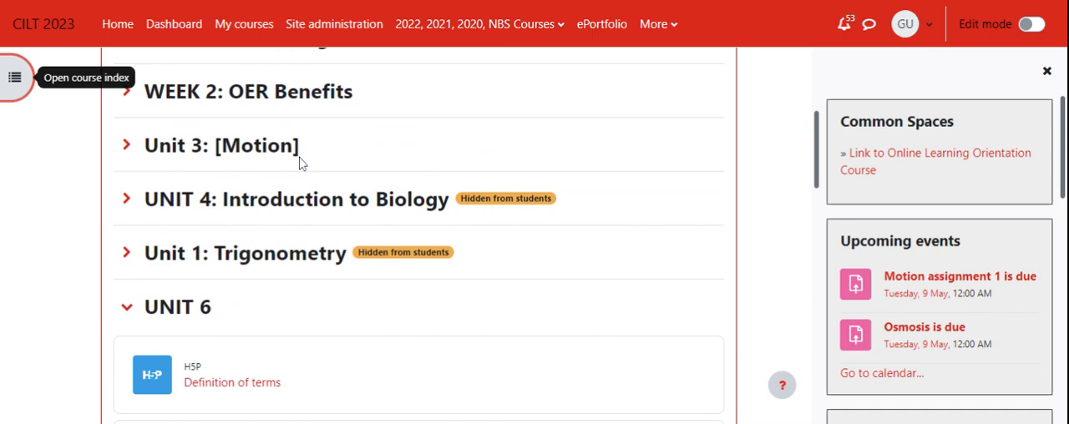
scroll("up", 3)
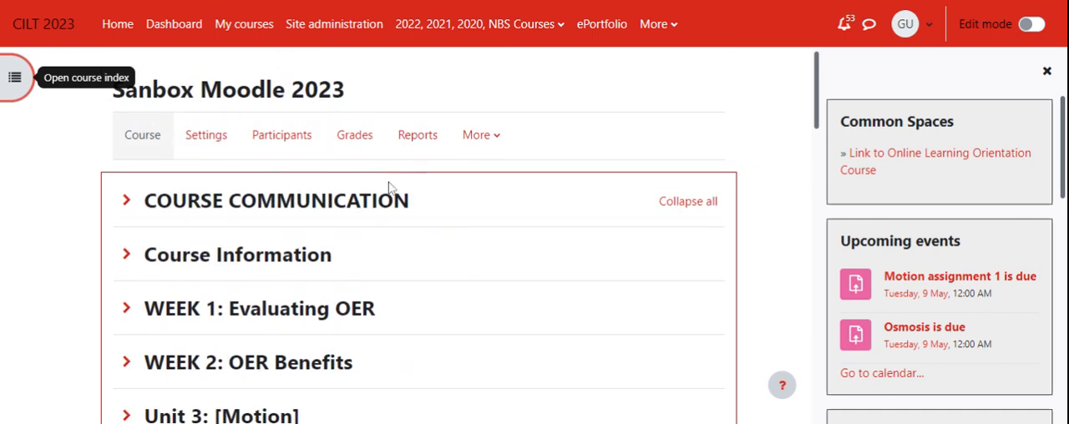
scroll("down", 3)
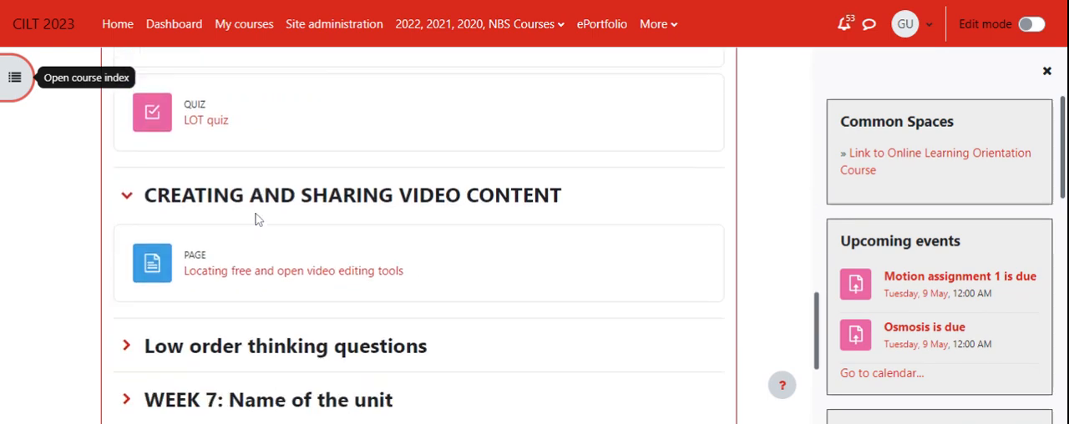
scroll("down", 3)
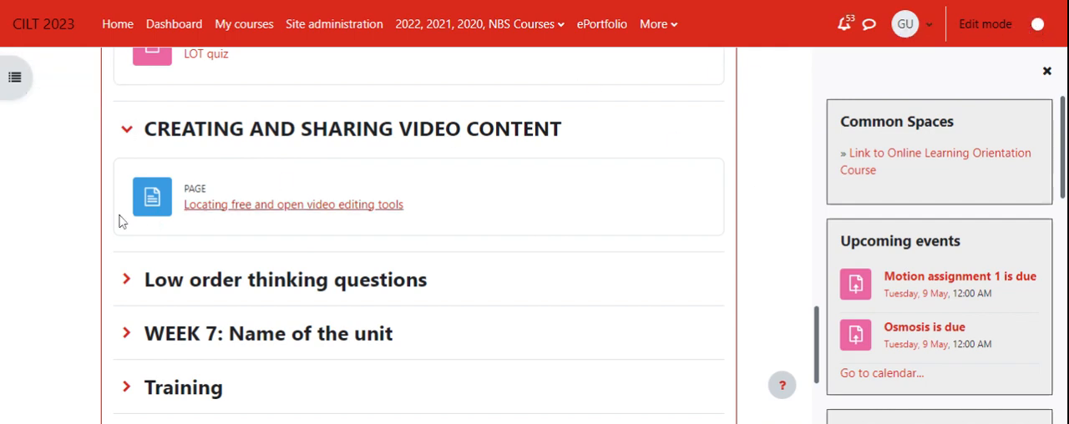
left_click(1038, 24)
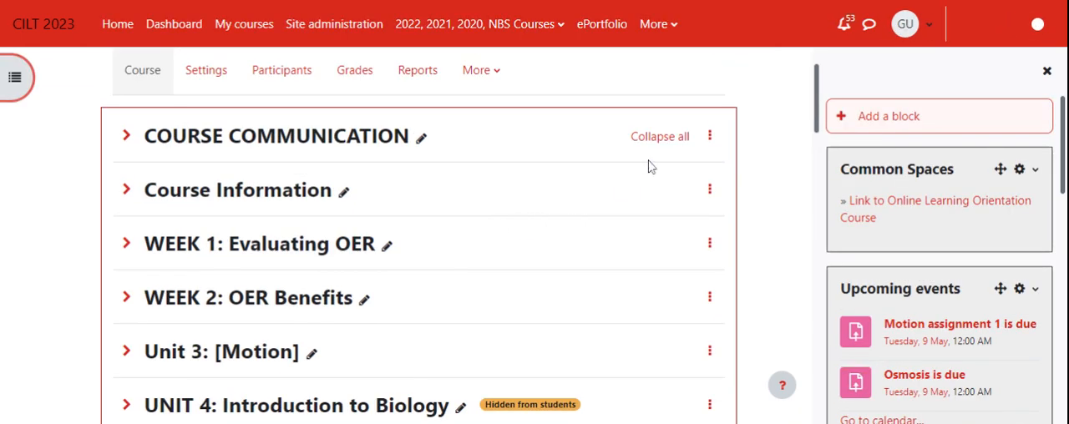
scroll("down", 3)
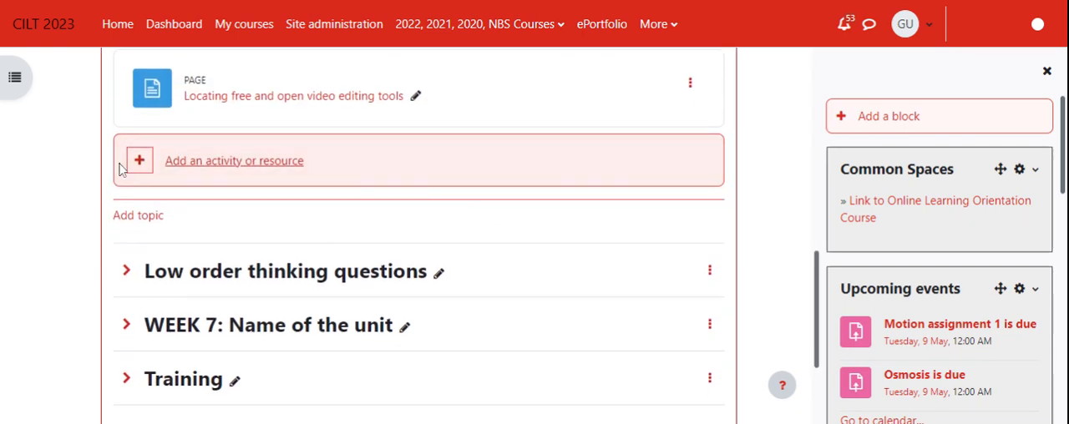
mouse_move(220, 173)
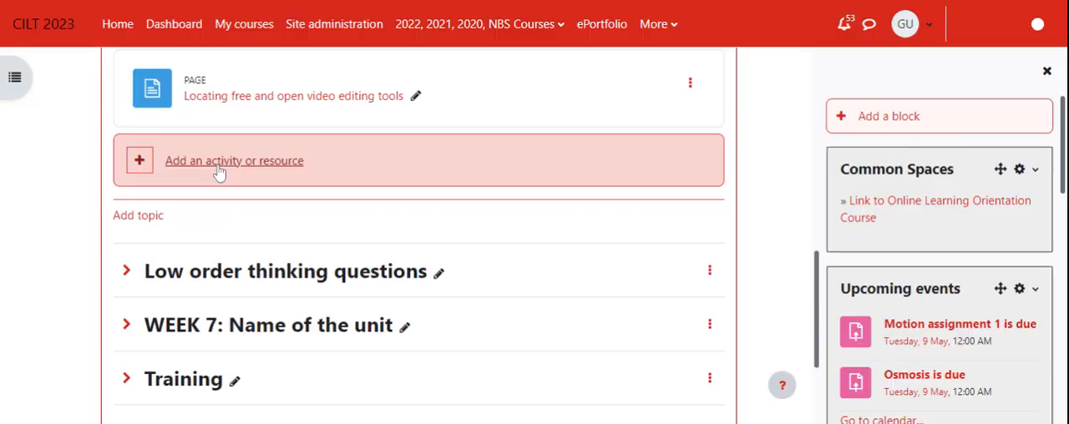
left_click(234, 160)
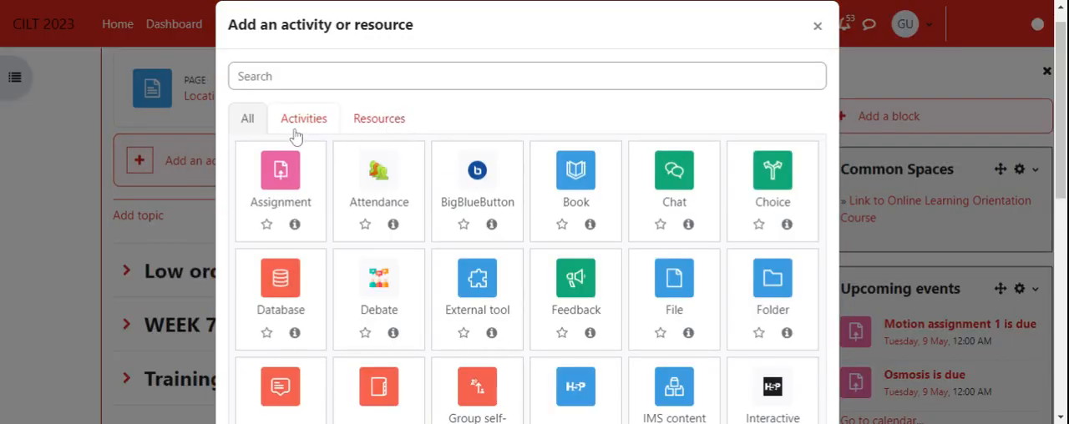
mouse_move(307, 179)
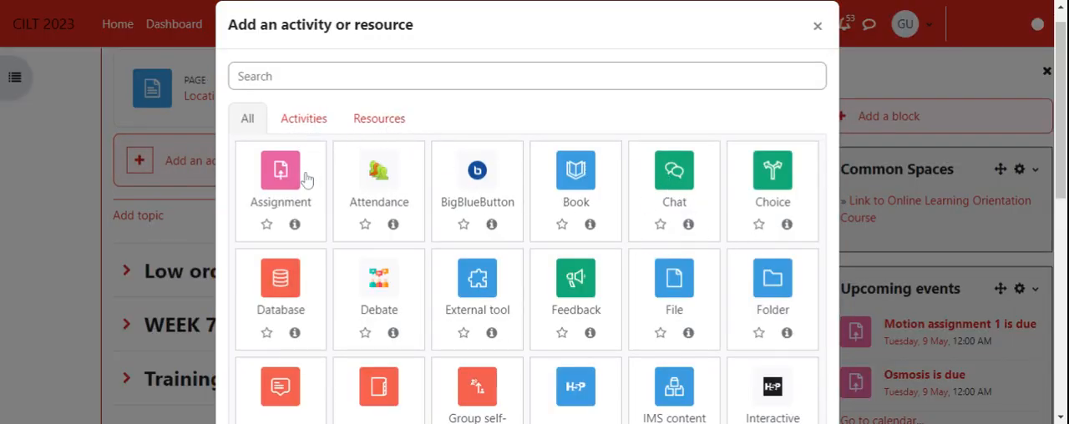
mouse_move(621, 267)
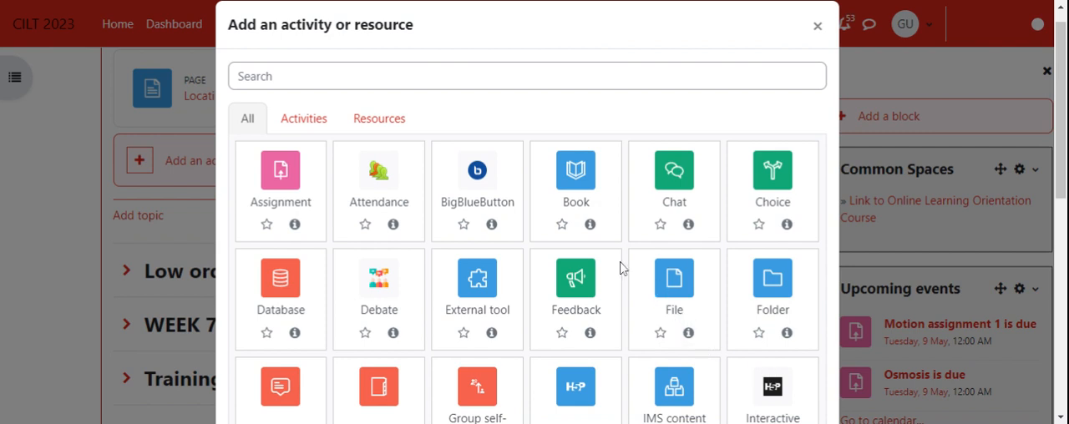
left_click(378, 118)
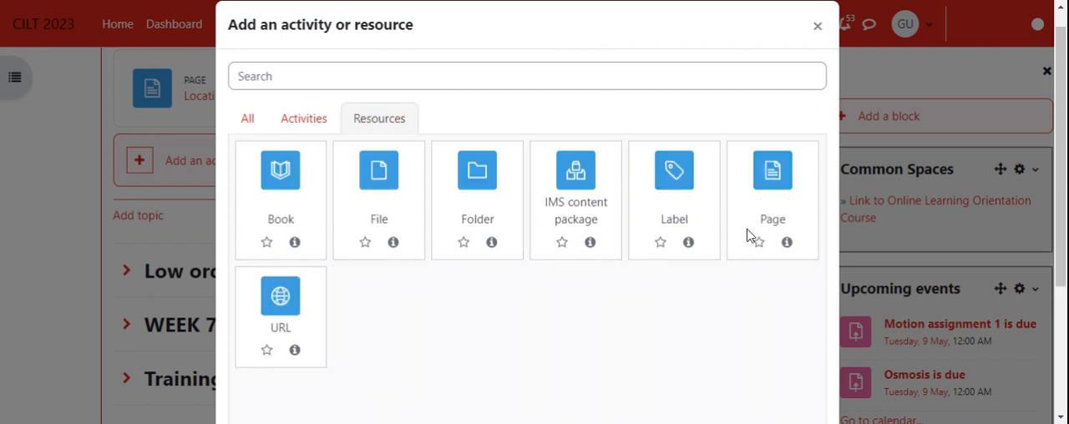
left_click(772, 170)
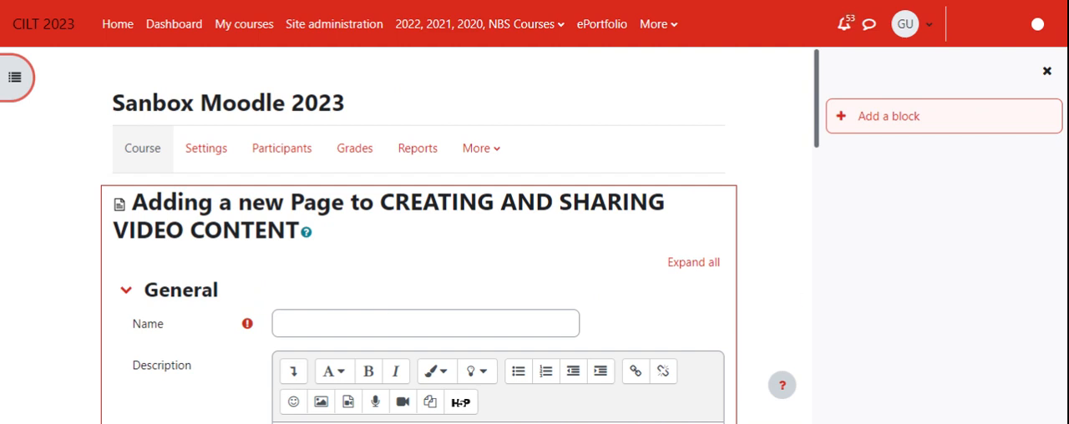
Step: Name the new page 'Sharing Video on YouTube' and scroll down to the Page content editor
left_click(424, 323)
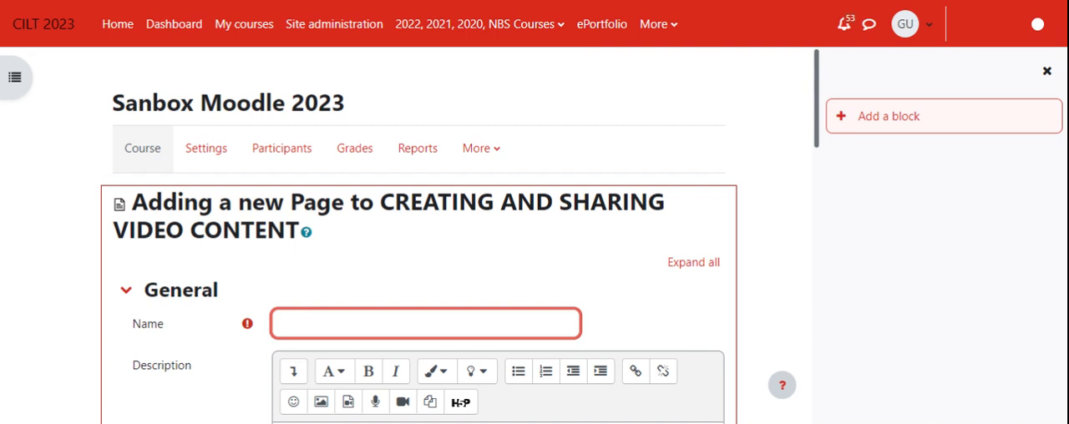
left_click(426, 323)
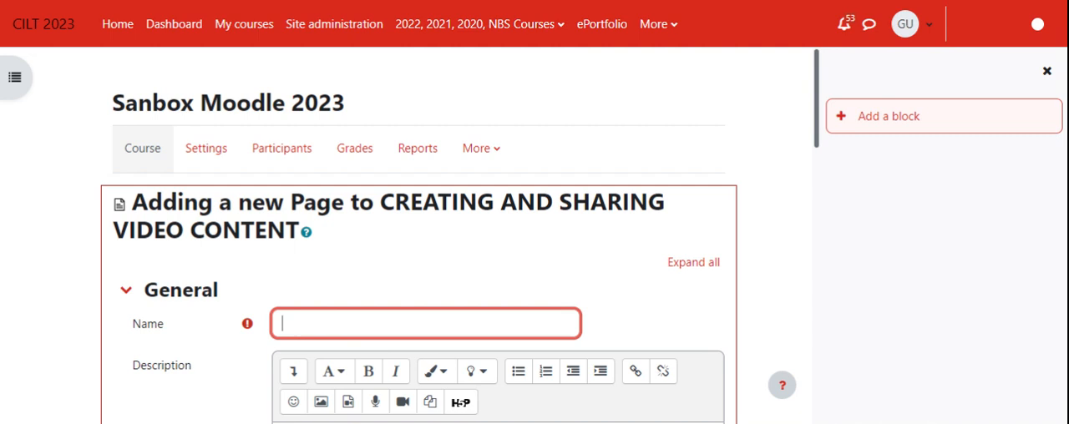
type("Sharing")
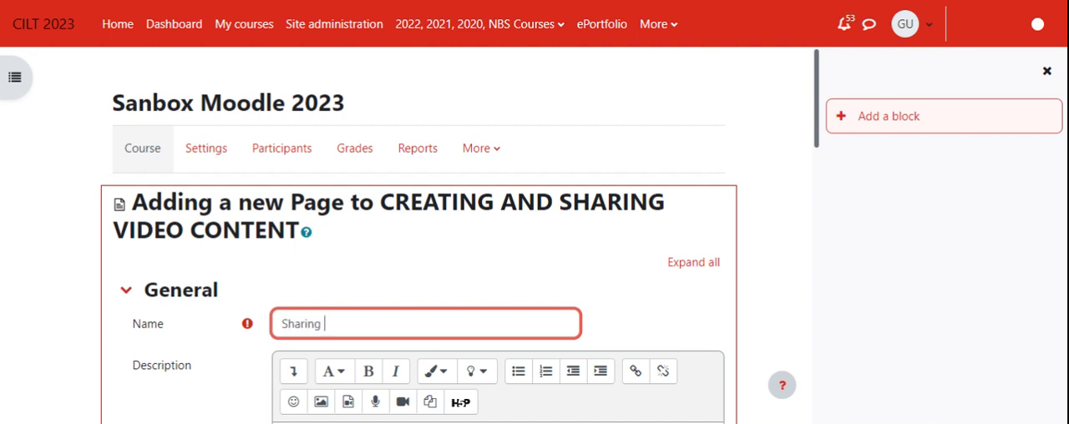
type("Video")
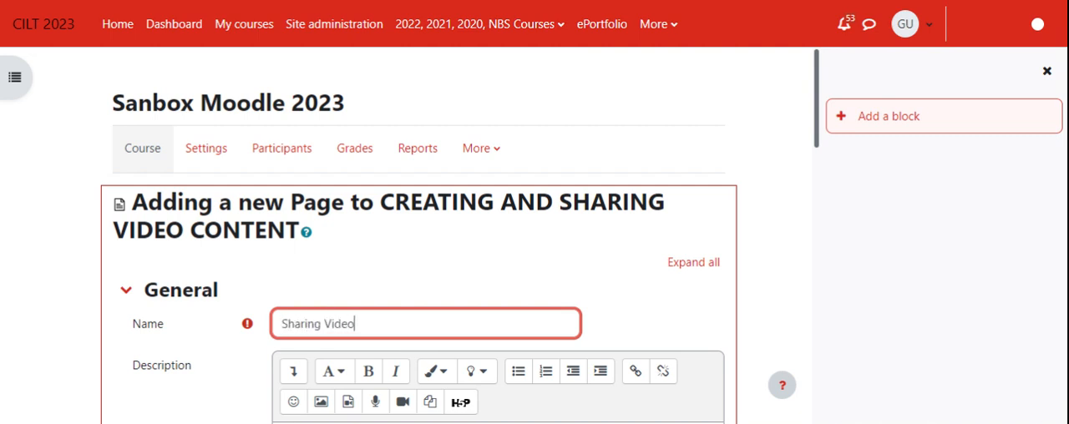
type("on You")
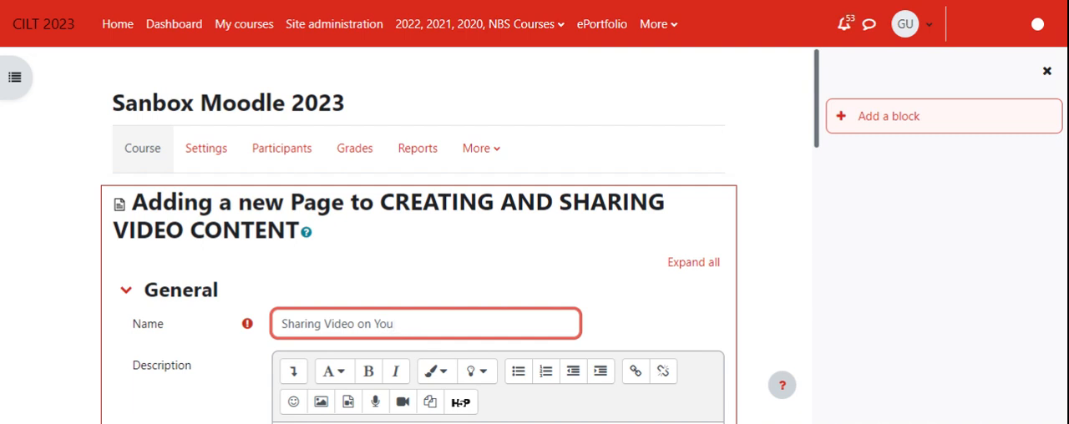
type("Tube")
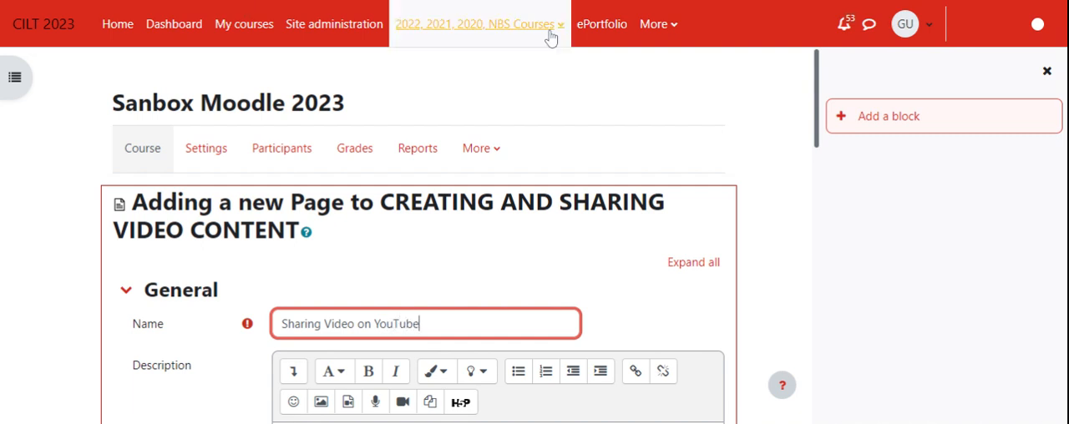
scroll("down", 3)
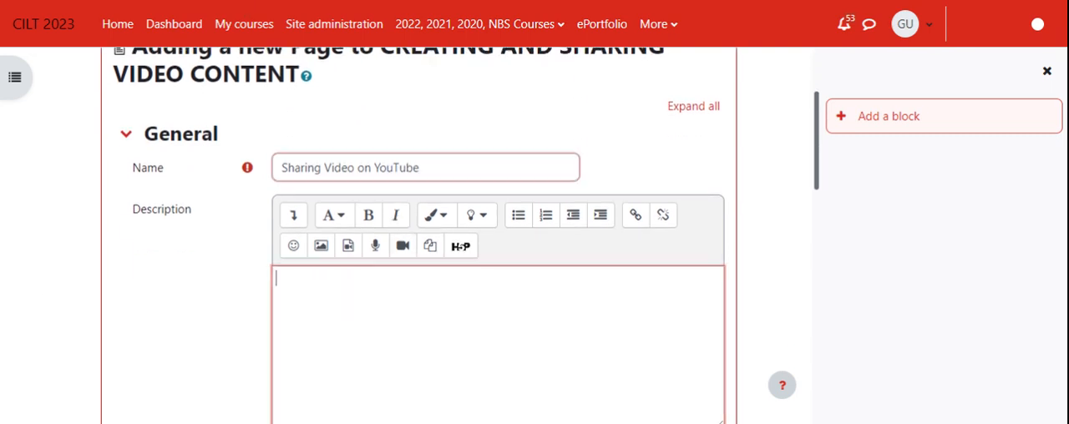
scroll("down", 3)
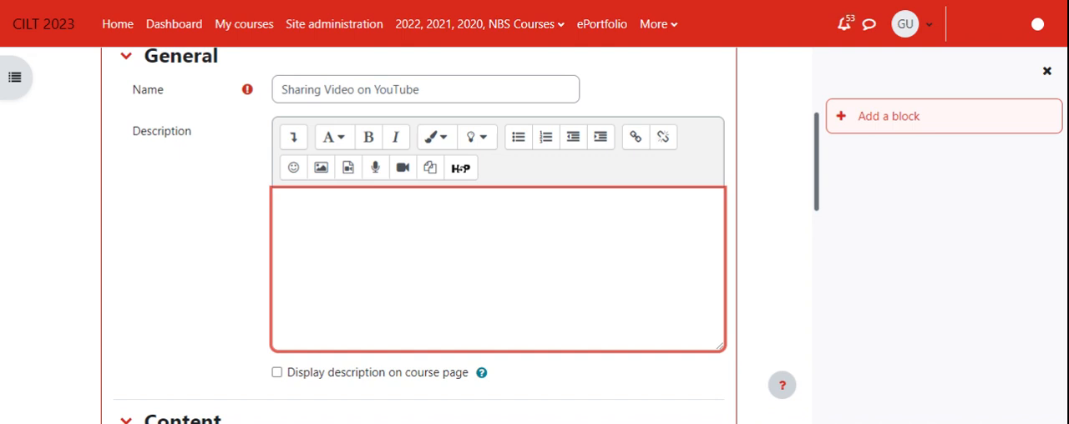
scroll("down", 3)
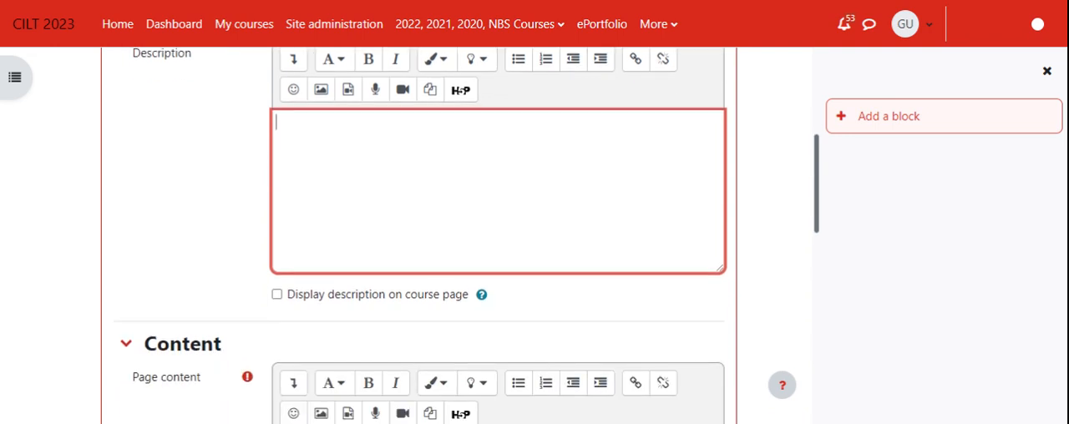
scroll("up", 3)
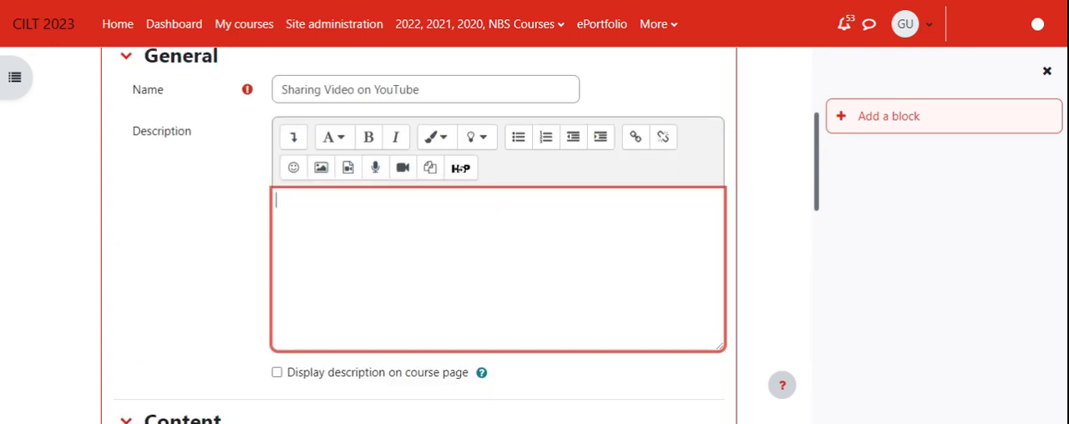
scroll("down", 3)
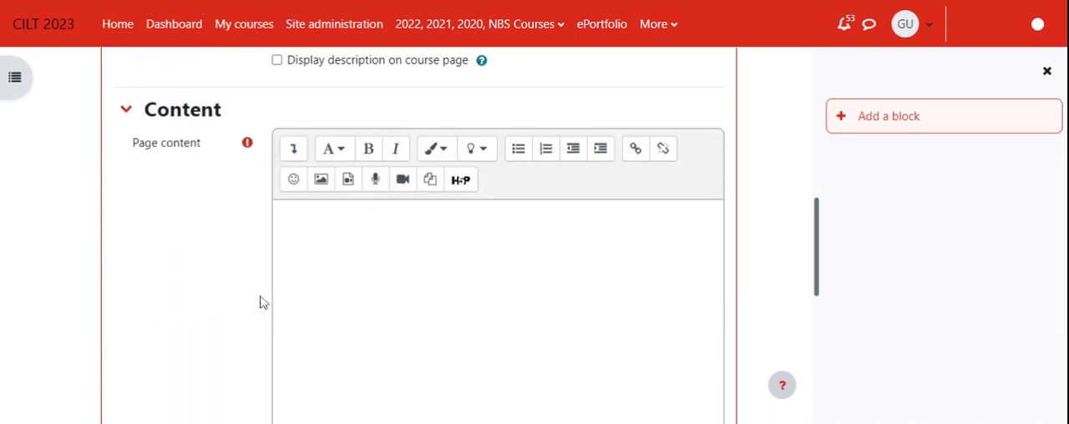
Step: Enter 'In this video....' as the first line of the Page content
left_click(497, 309)
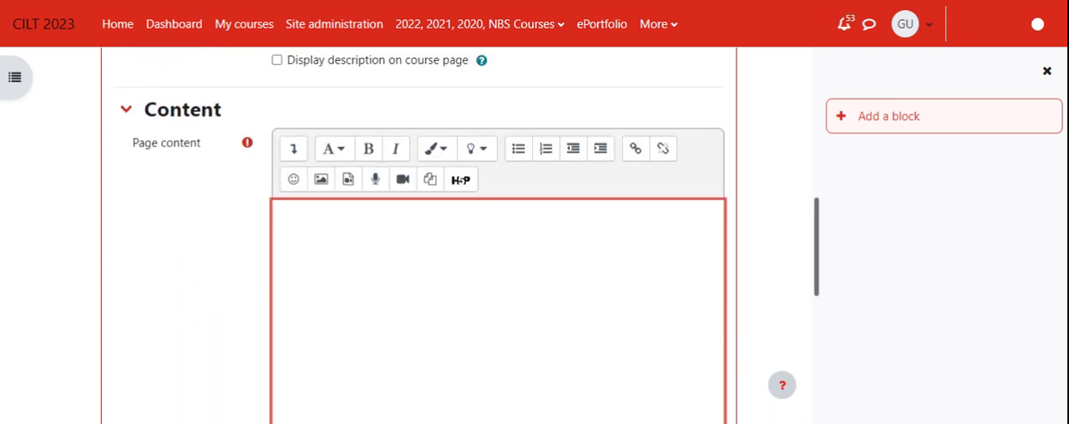
mouse_move(1018, 177)
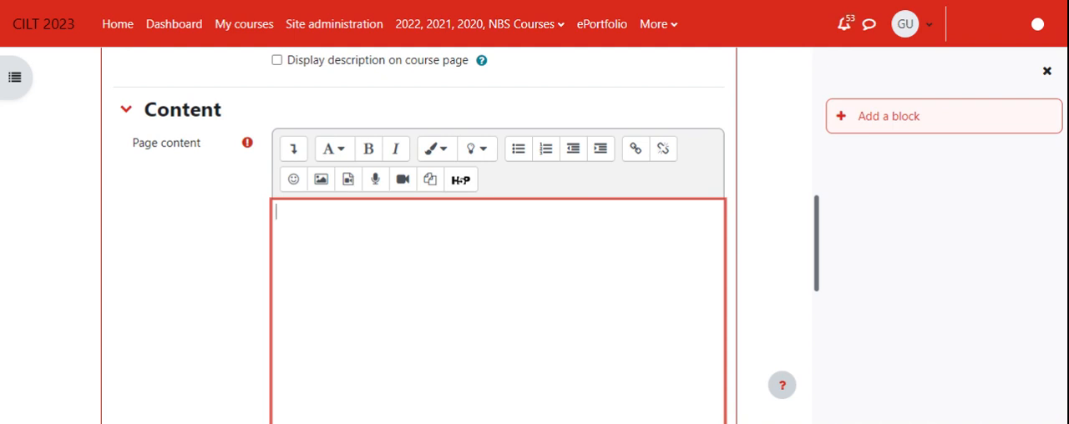
type("Watch")
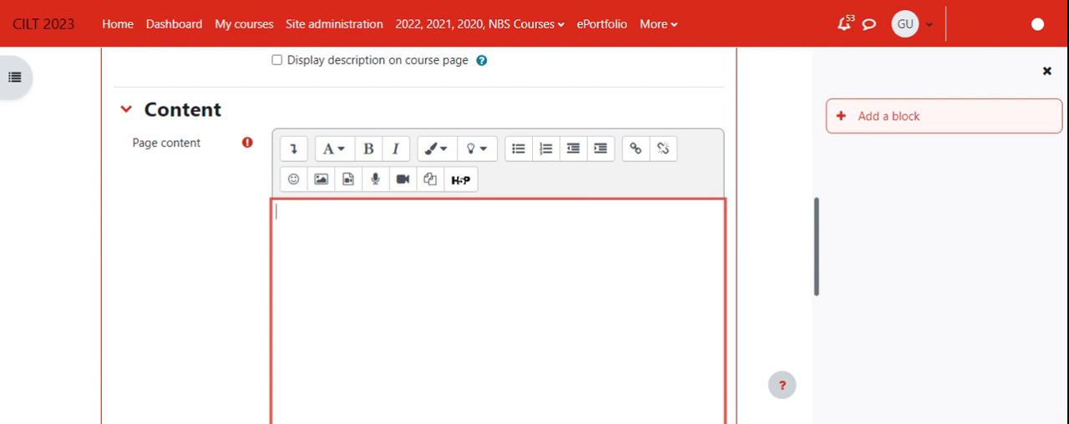
type("In this v")
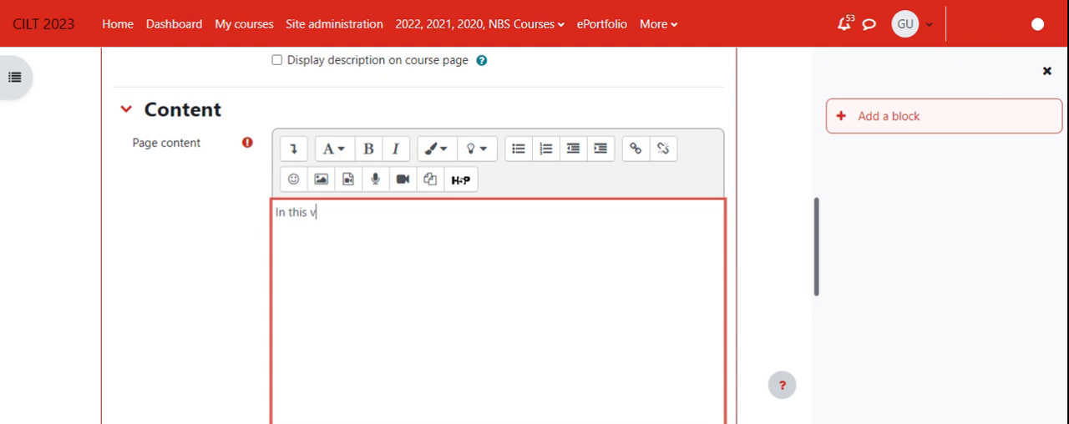
type("ideo..")
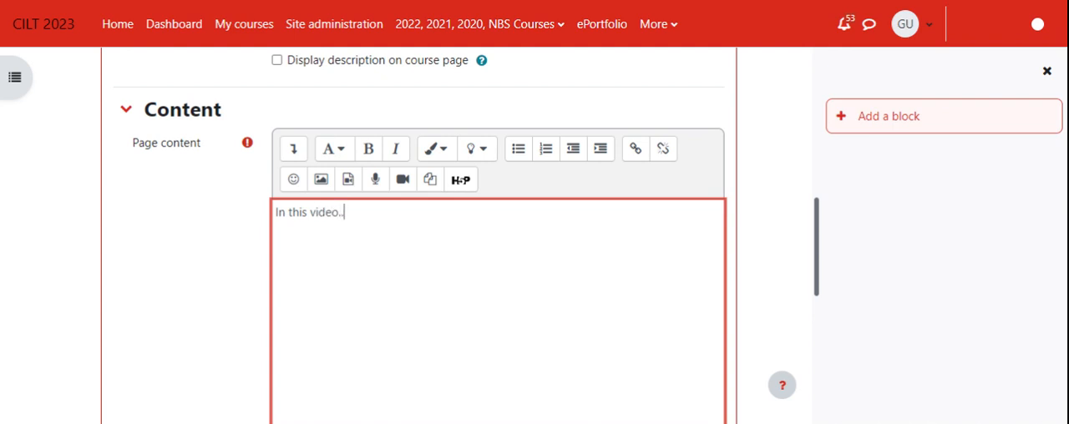
type("....")
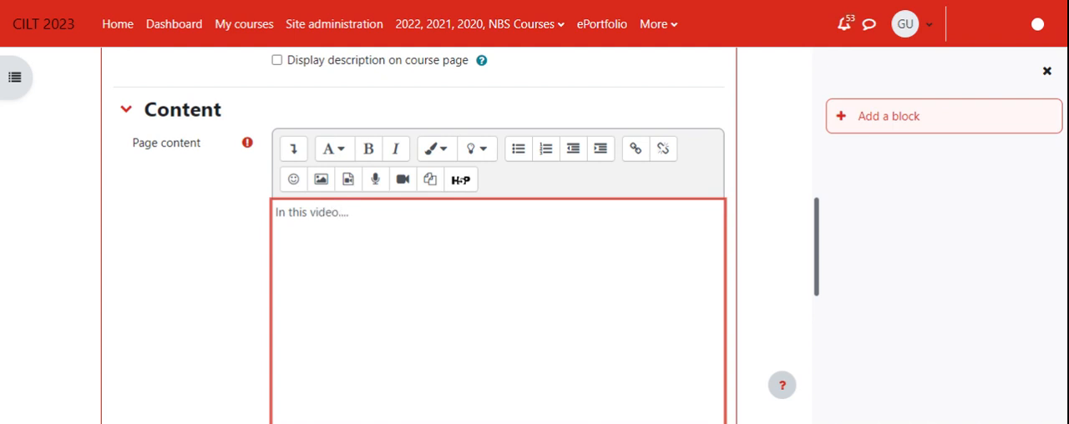
left_click(334, 212)
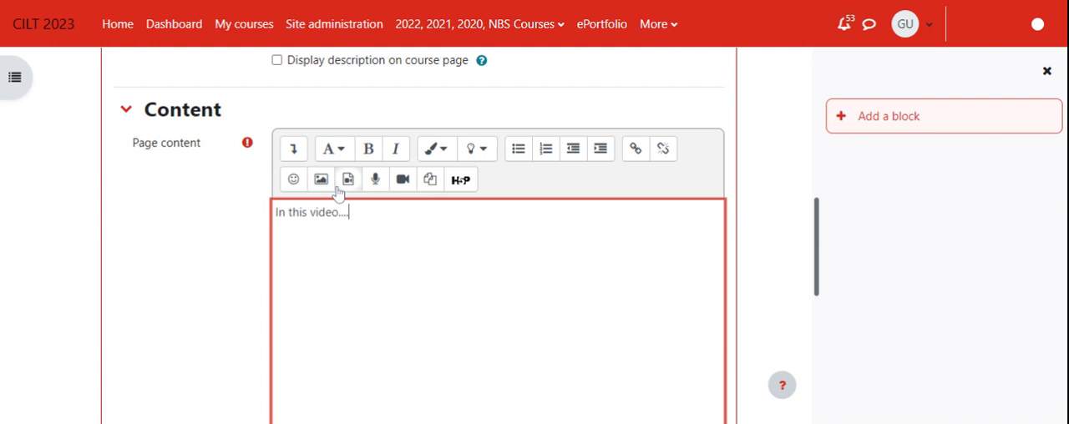
mouse_move(585, 45)
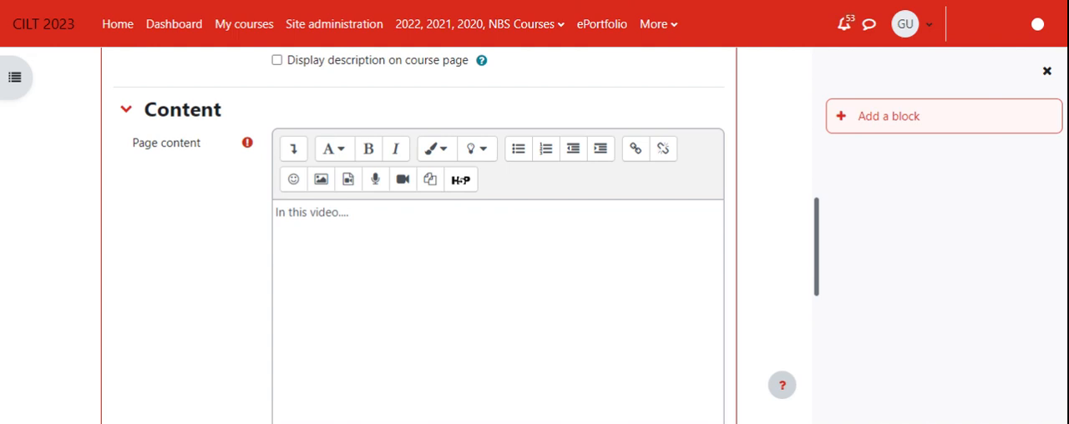
Step: Expand the Description editor toolbar to reveal its extra formatting buttons
scroll("down", 3)
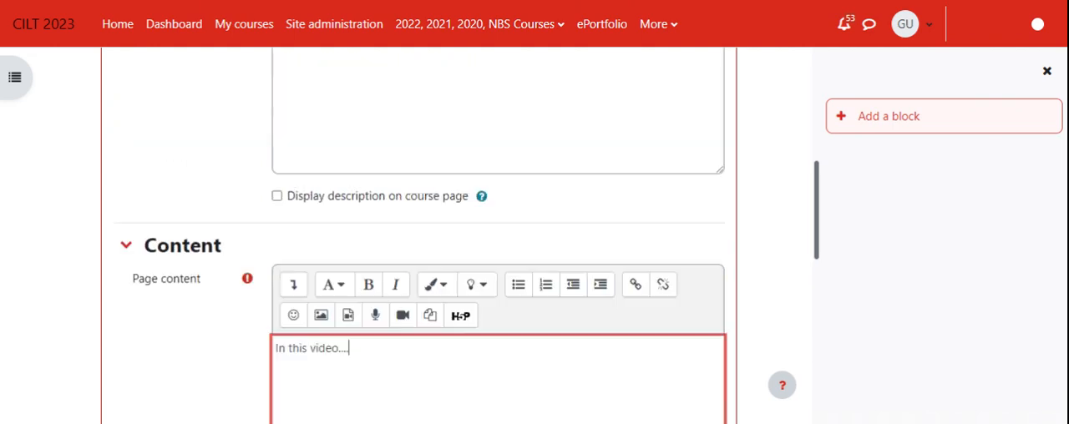
scroll("up", 3)
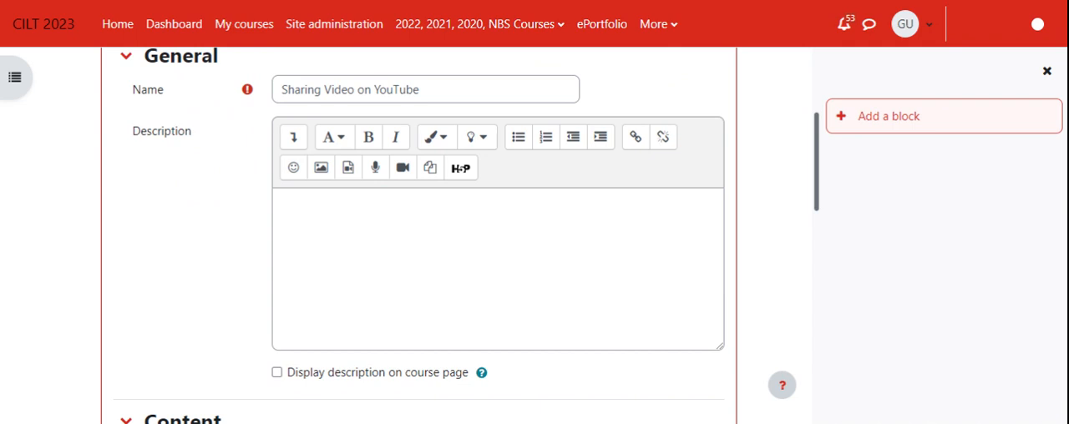
mouse_move(403, 167)
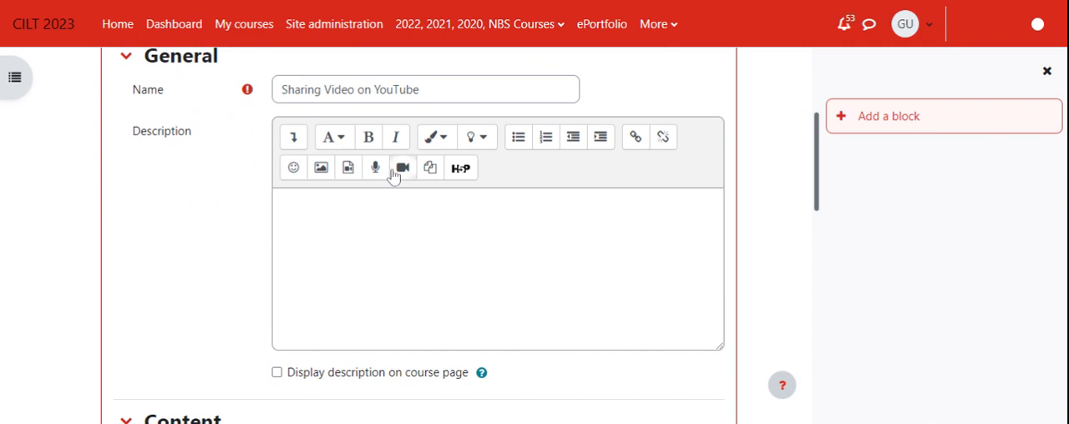
mouse_move(294, 167)
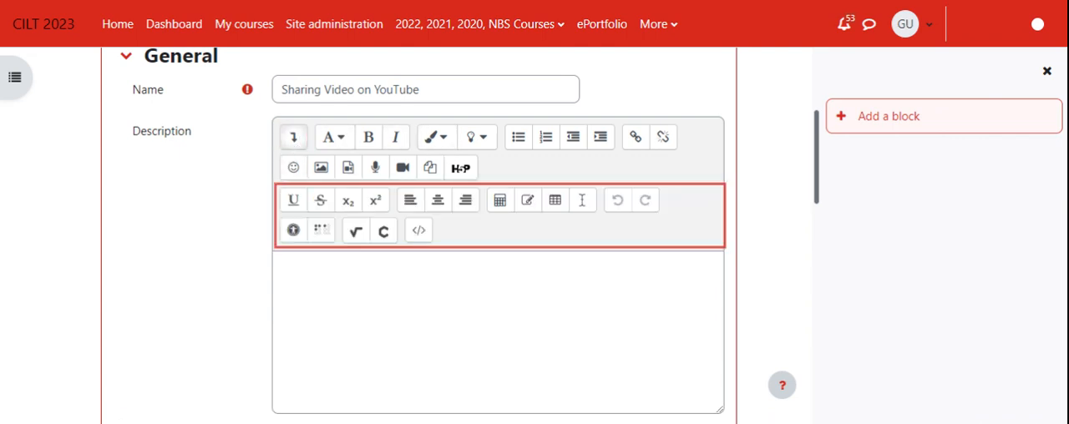
left_click(293, 136)
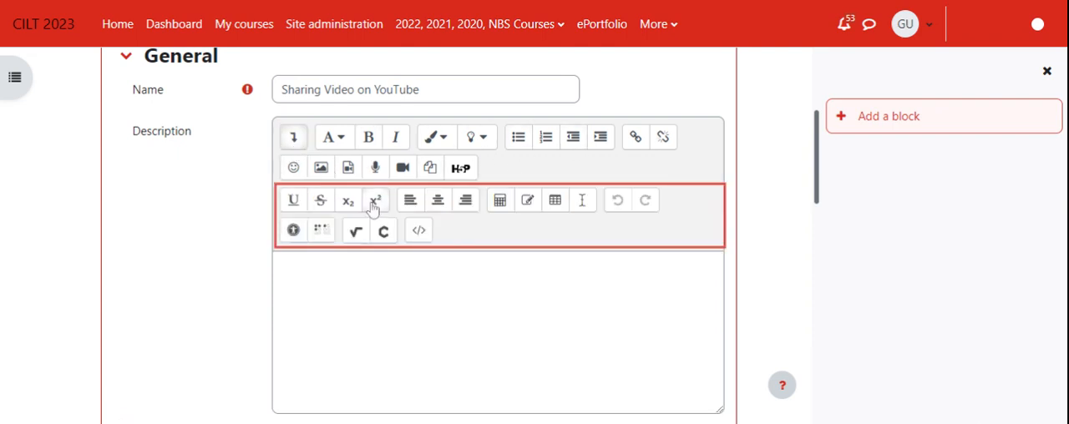
mouse_move(419, 231)
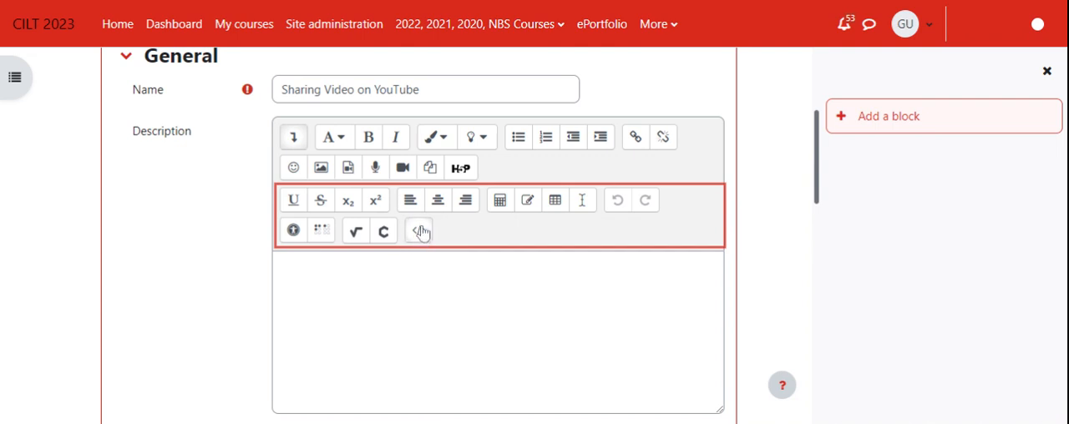
Step: Switch the Description editor to HTML source view, leaving only an empty paragraph
left_click(418, 230)
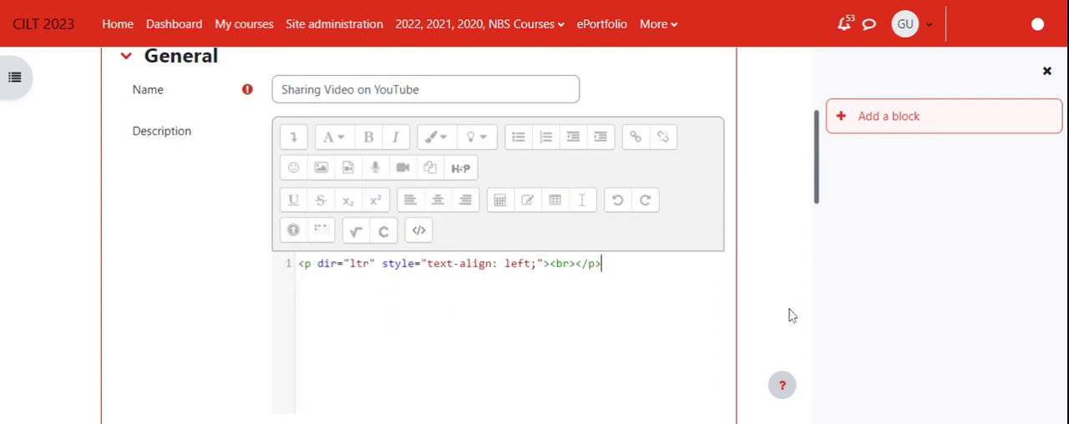
key("Return")
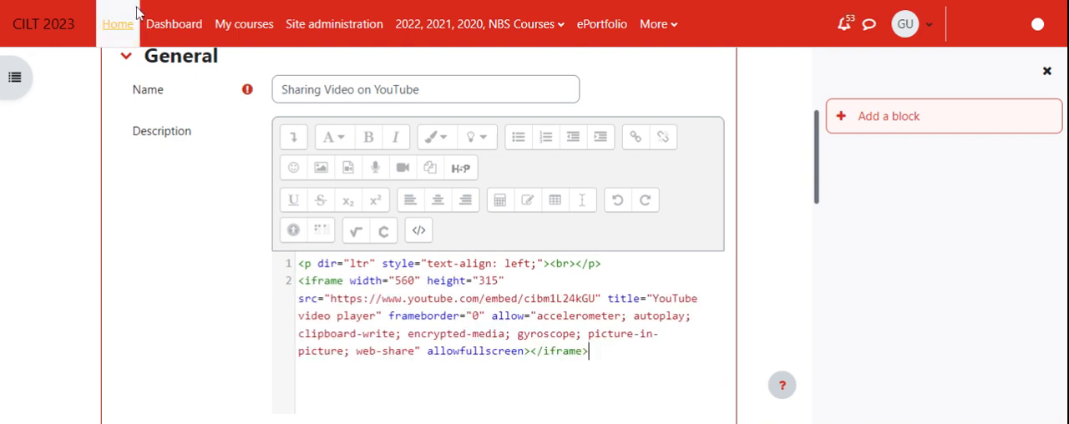
scroll("down", 3)
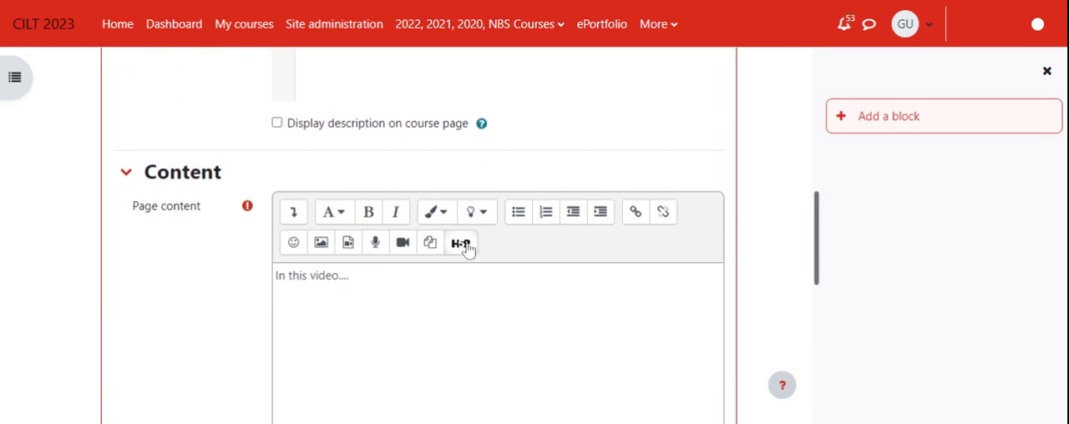
scroll("up", 3)
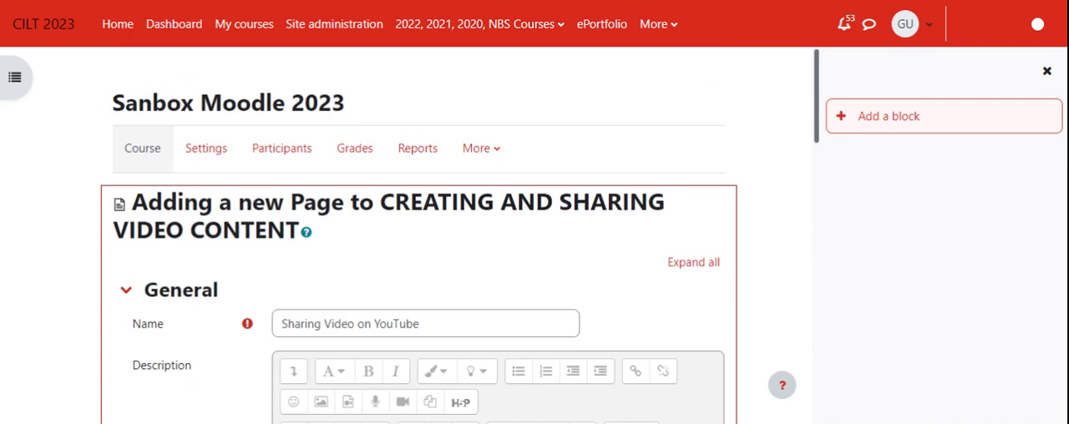
scroll("down", 3)
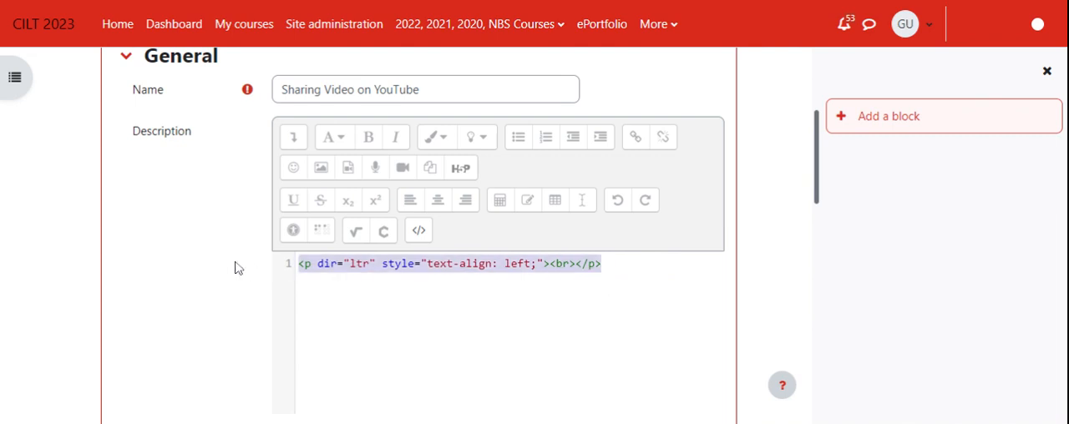
Step: Paste the YouTube iframe embed code in HTML view below the 'In this video....' line
scroll("down", 3)
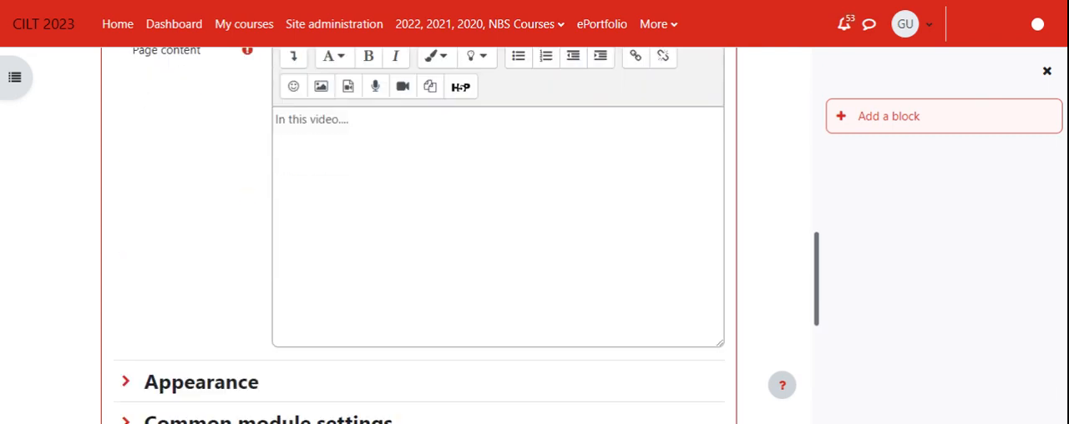
left_click(497, 226)
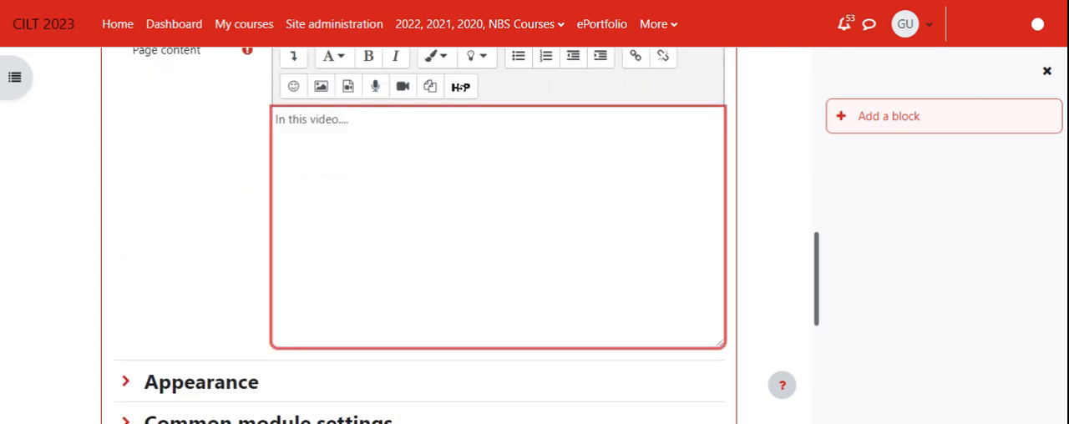
mouse_move(48, 172)
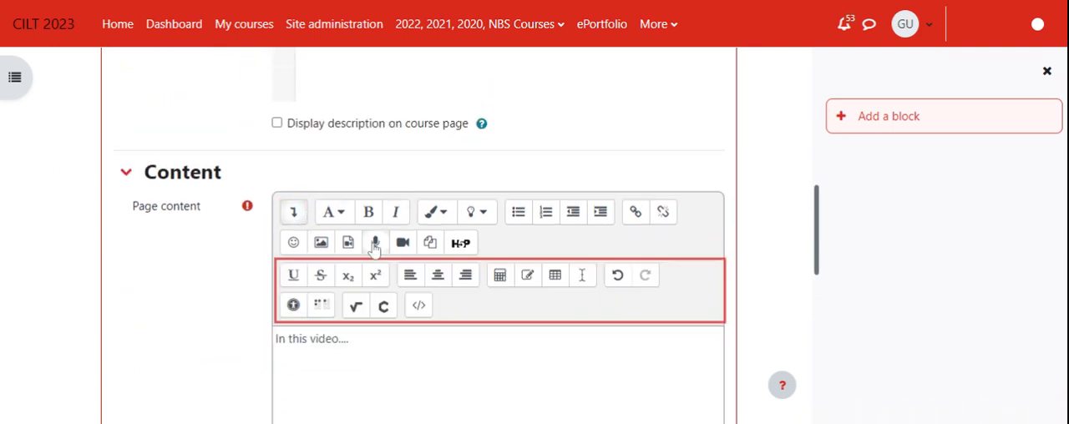
left_click(418, 305)
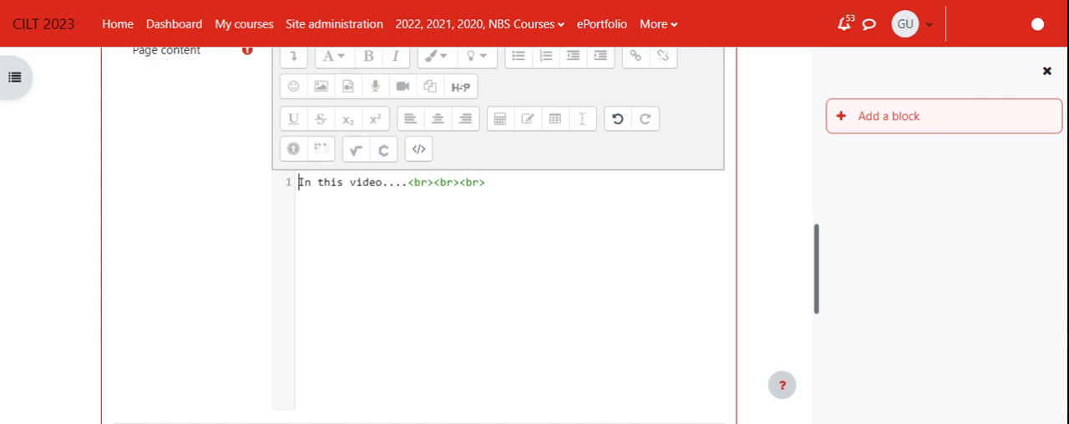
left_click(487, 182)
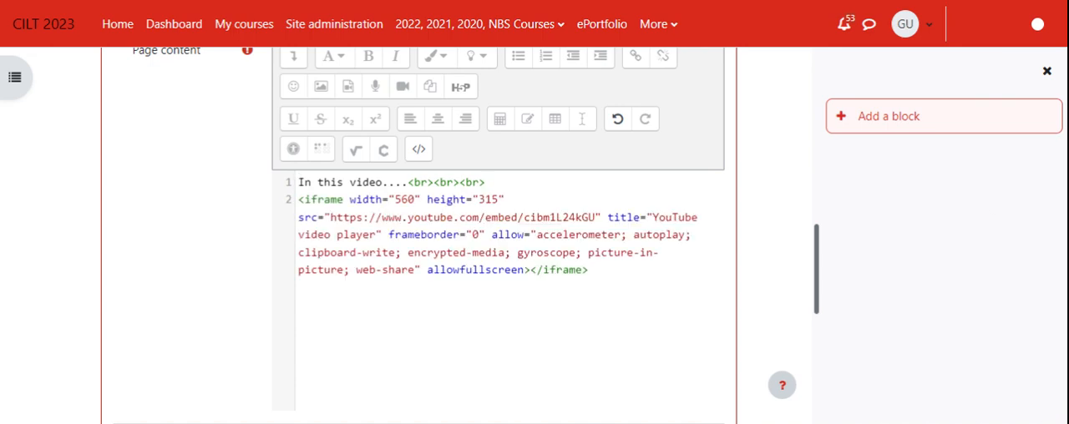
scroll("down", 3)
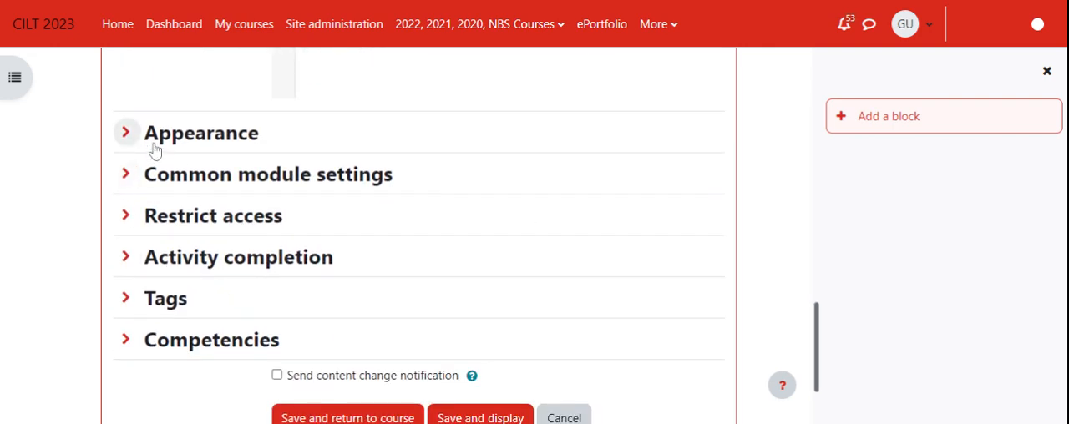
mouse_move(129, 152)
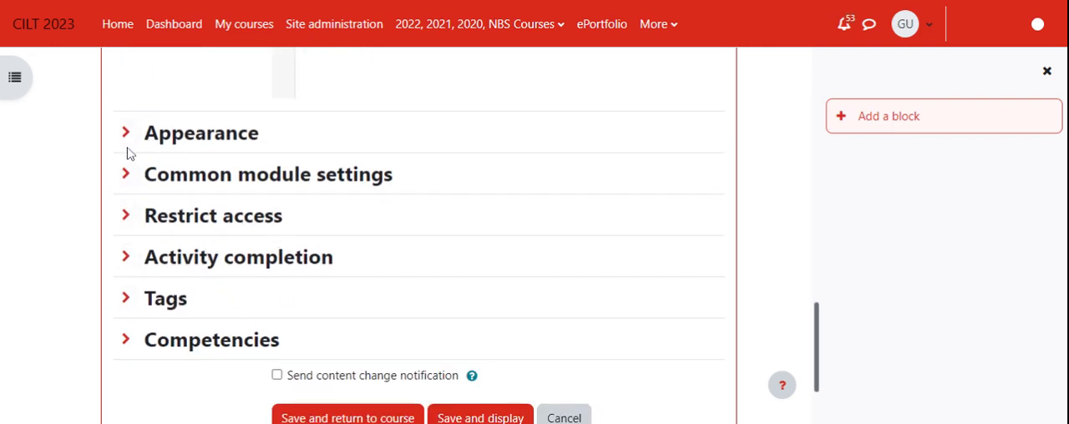
Step: Review the Appearance settings without changes and scroll down to the save buttons
left_click(127, 133)
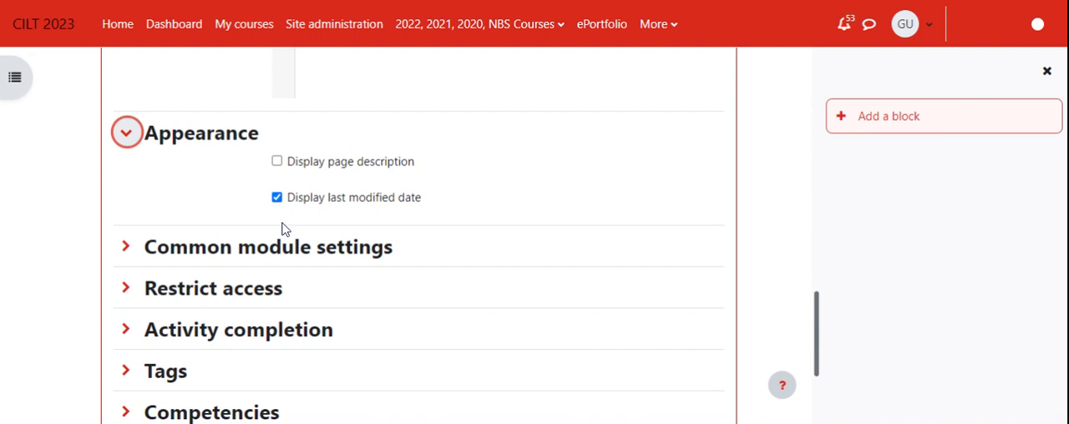
mouse_move(317, 188)
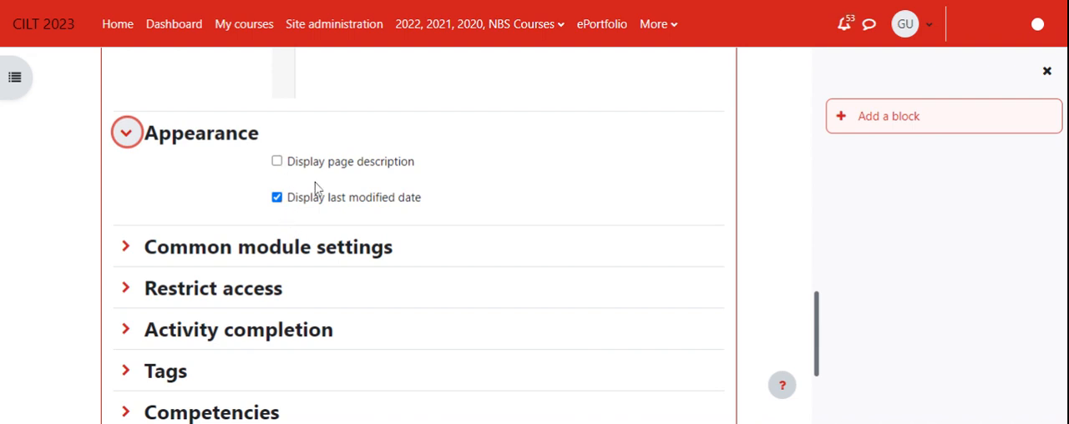
left_click(127, 133)
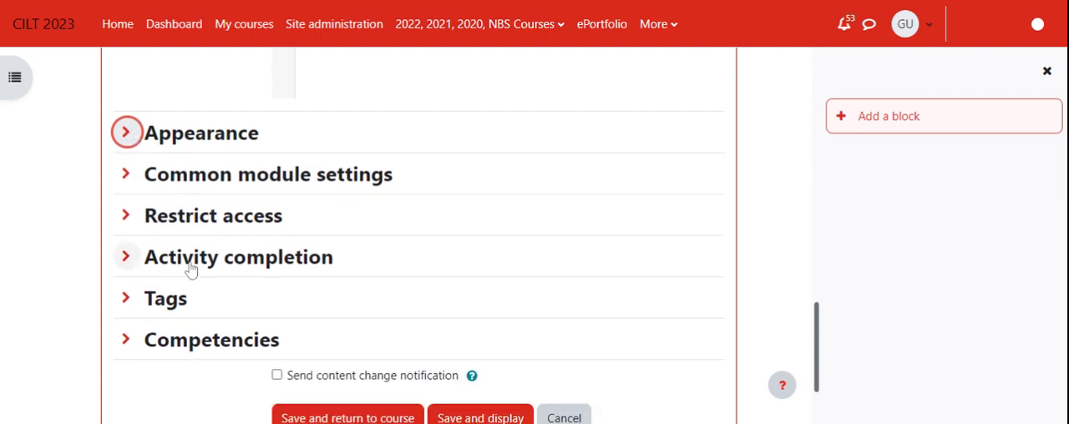
scroll("down", 3)
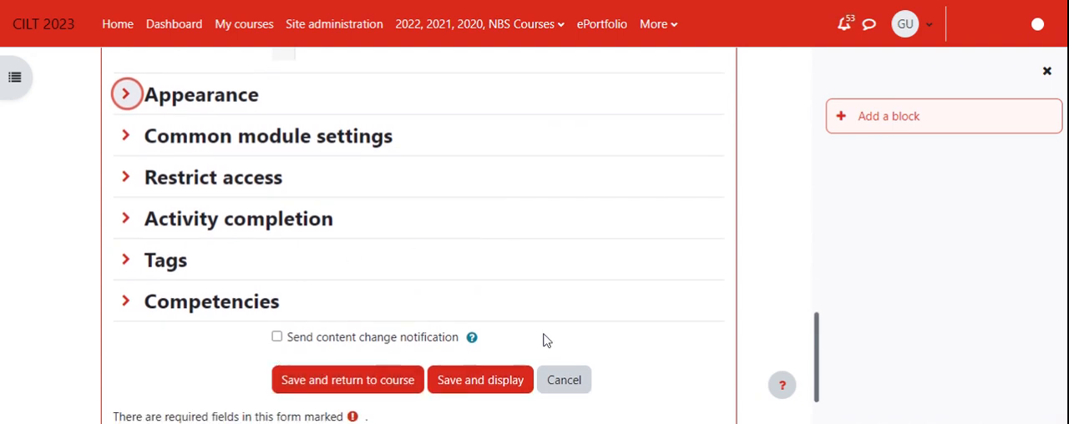
mouse_move(480, 380)
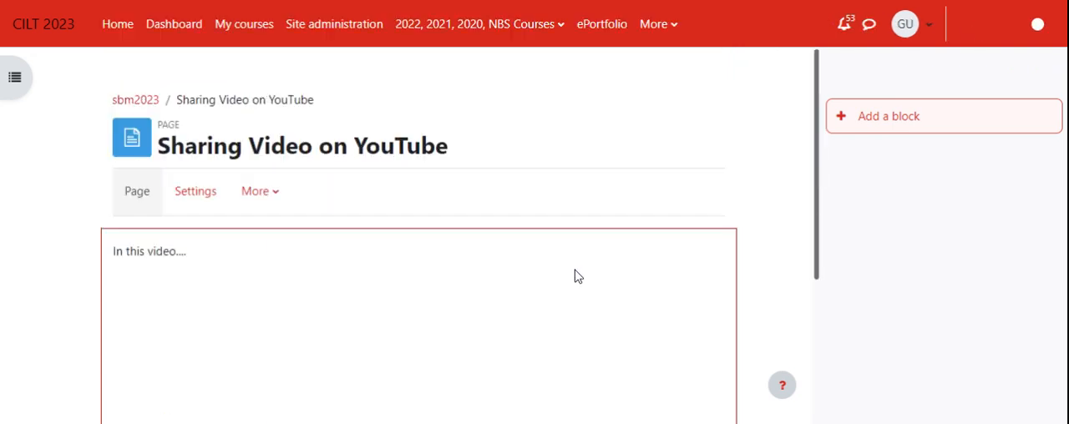
scroll("down", 3)
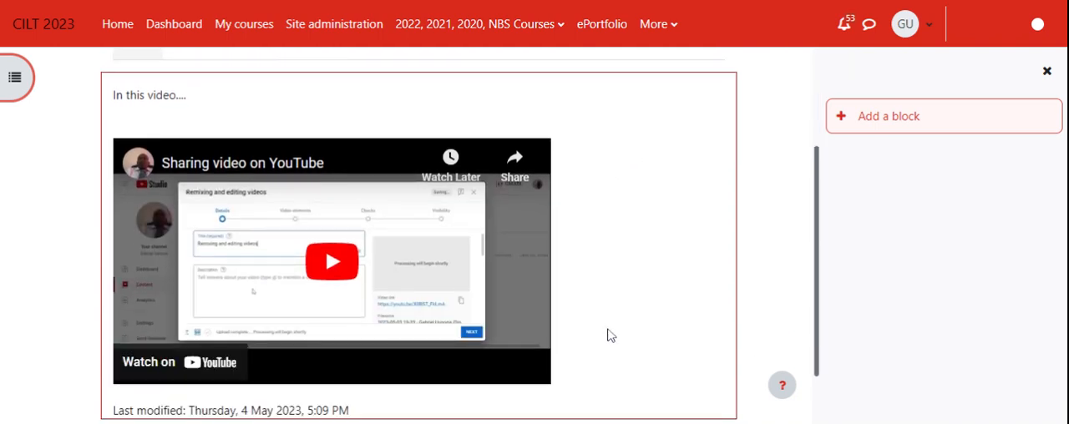
mouse_move(219, 301)
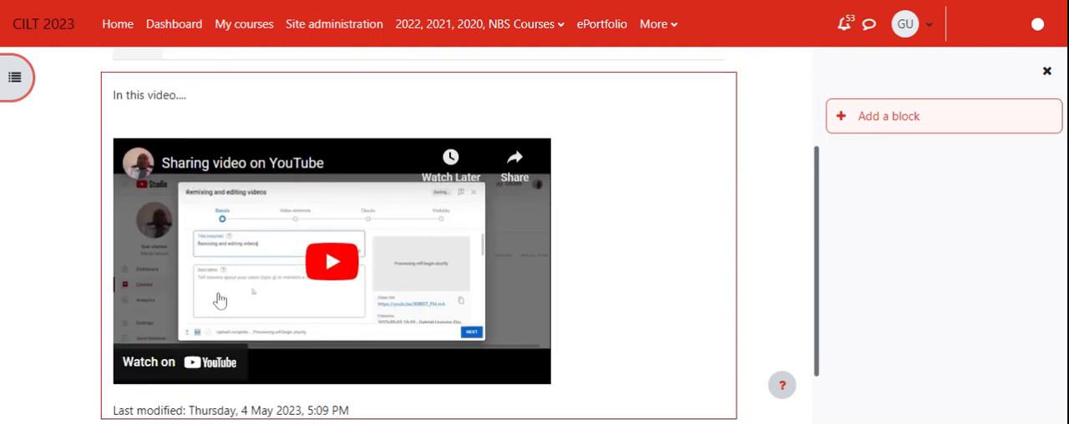
scroll("down", 3)
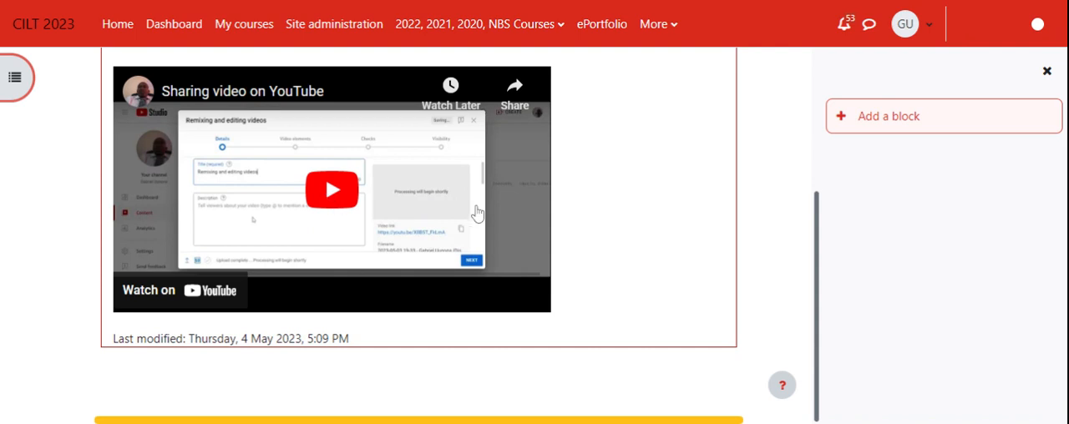
mouse_move(160, 293)
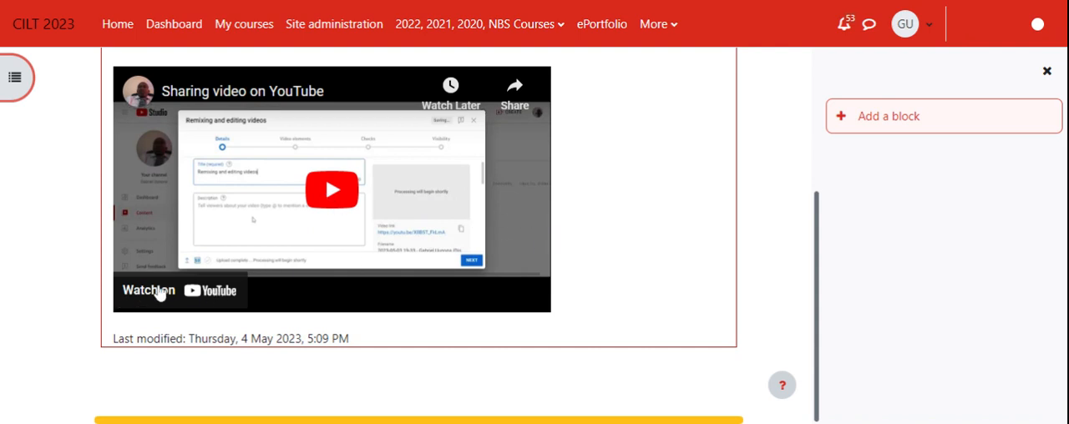
mouse_move(238, 295)
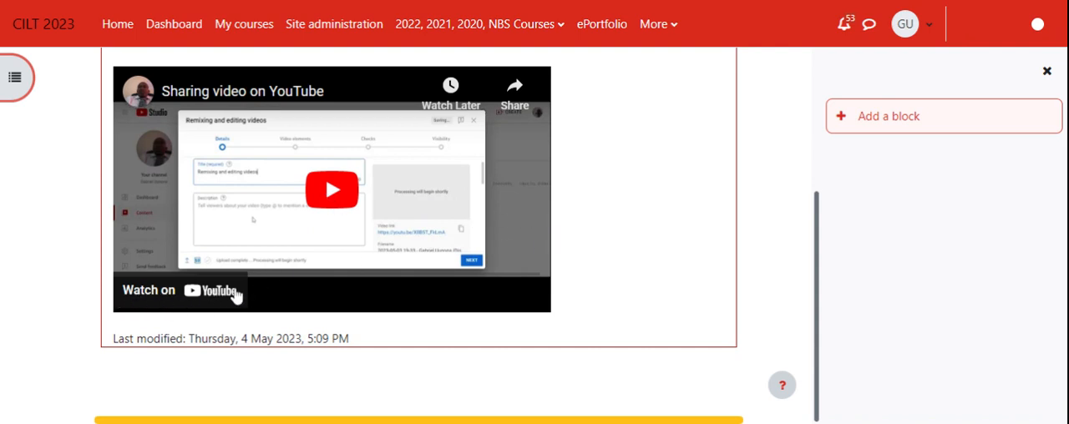
mouse_move(222, 301)
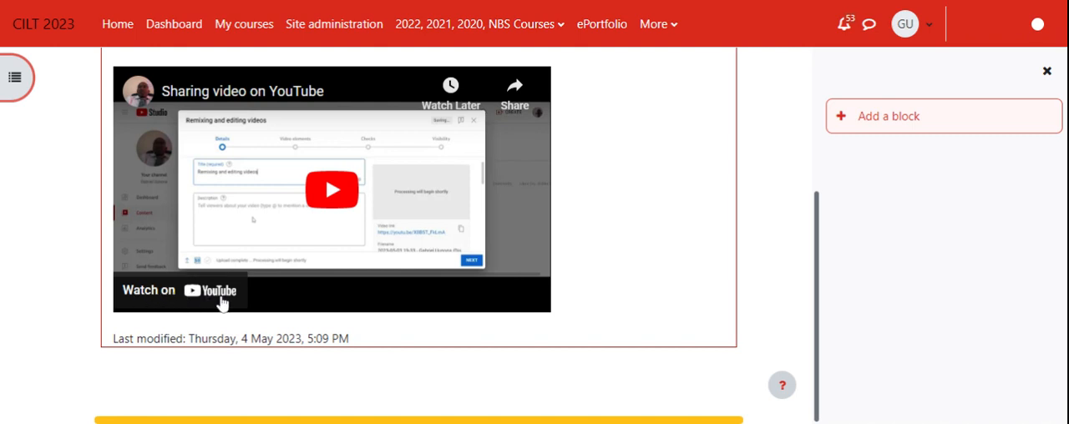
mouse_move(443, 158)
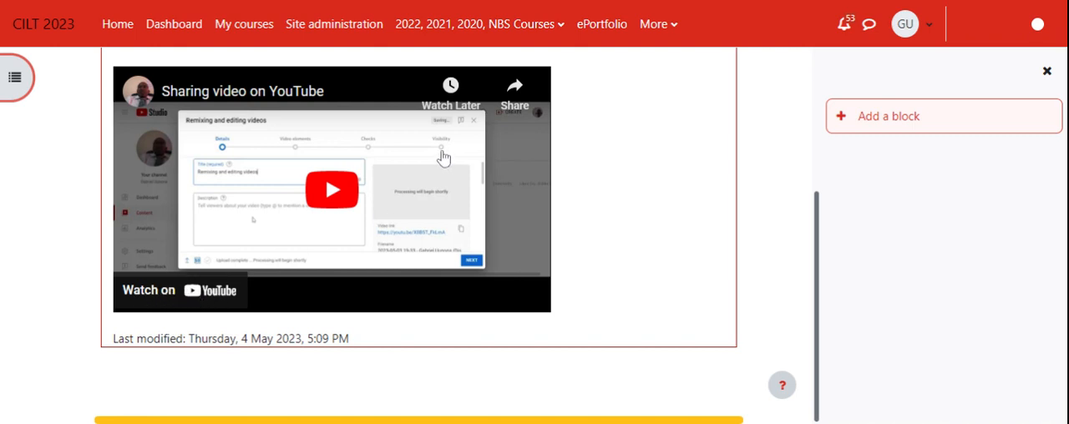
mouse_move(641, 209)
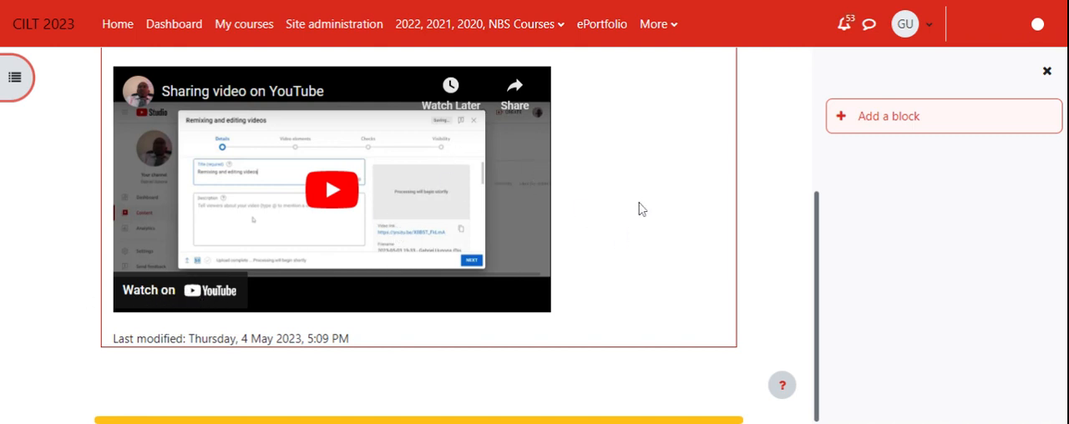
mouse_move(701, 248)
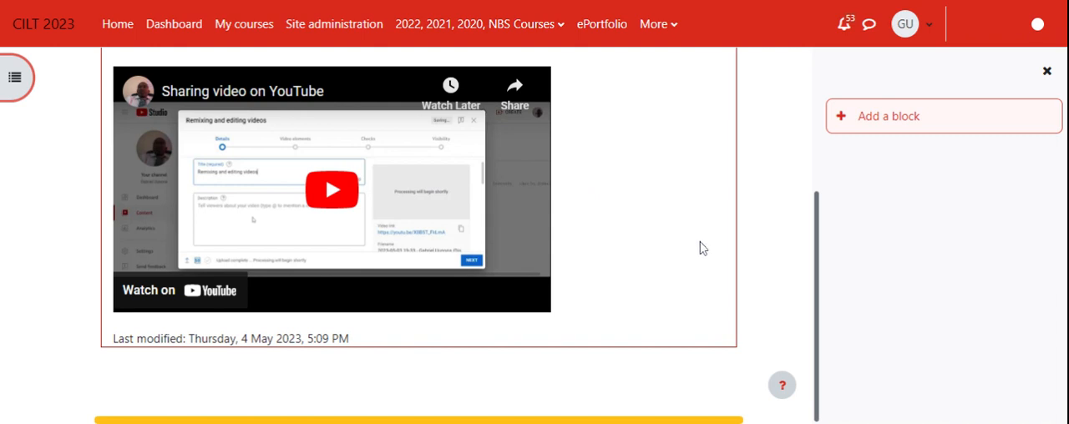
mouse_move(376, 336)
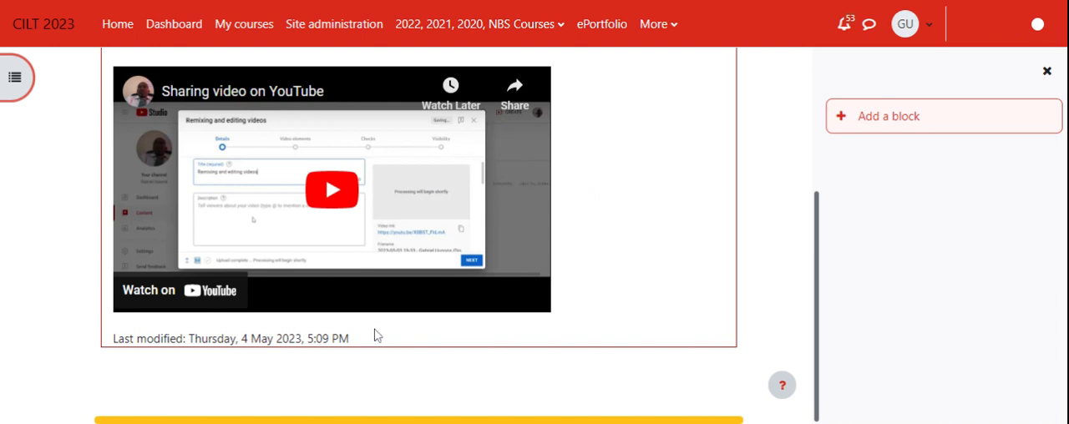
mouse_move(592, 291)
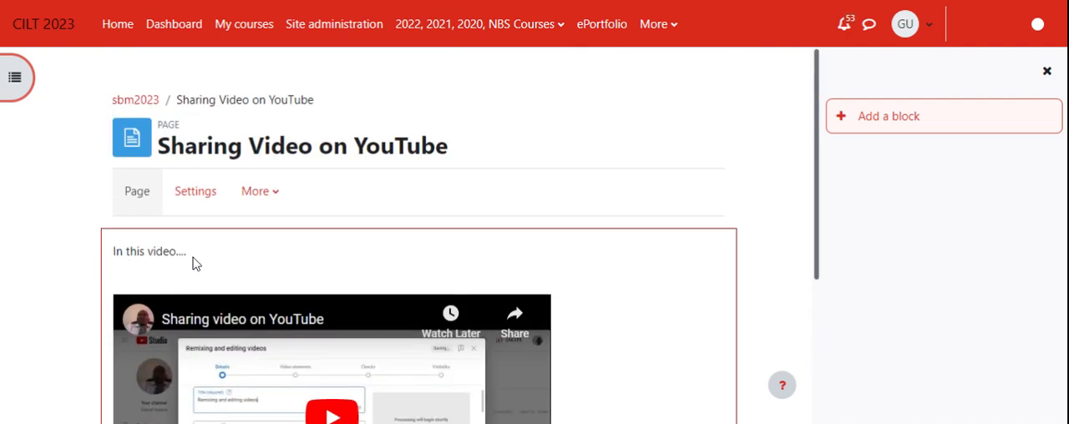
scroll("down", 3)
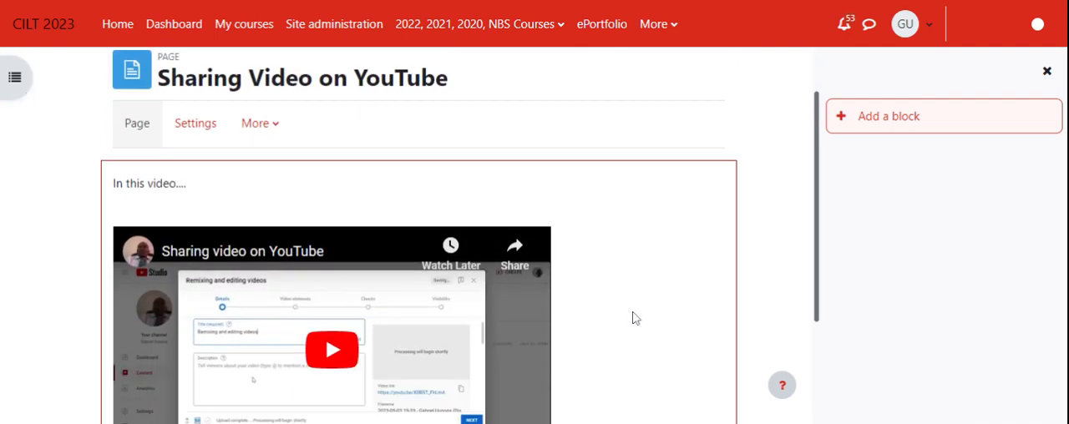
scroll("down", 3)
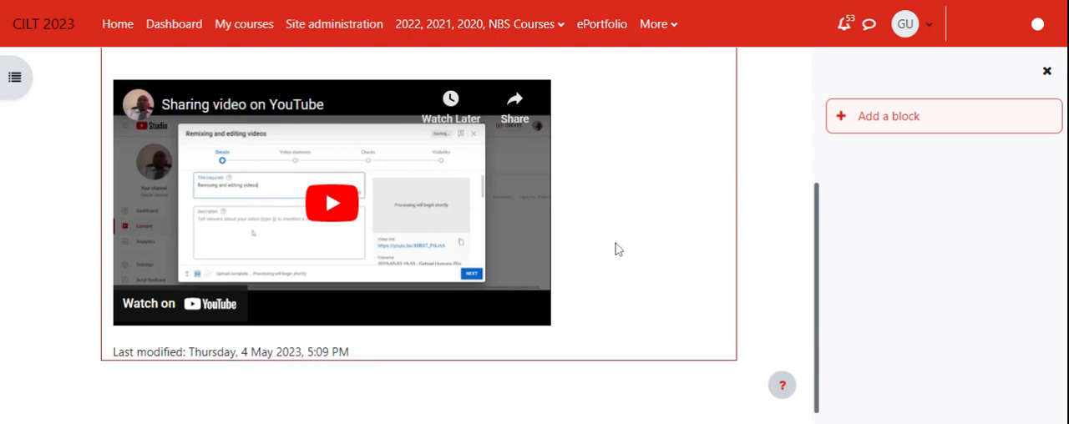
scroll("up", 3)
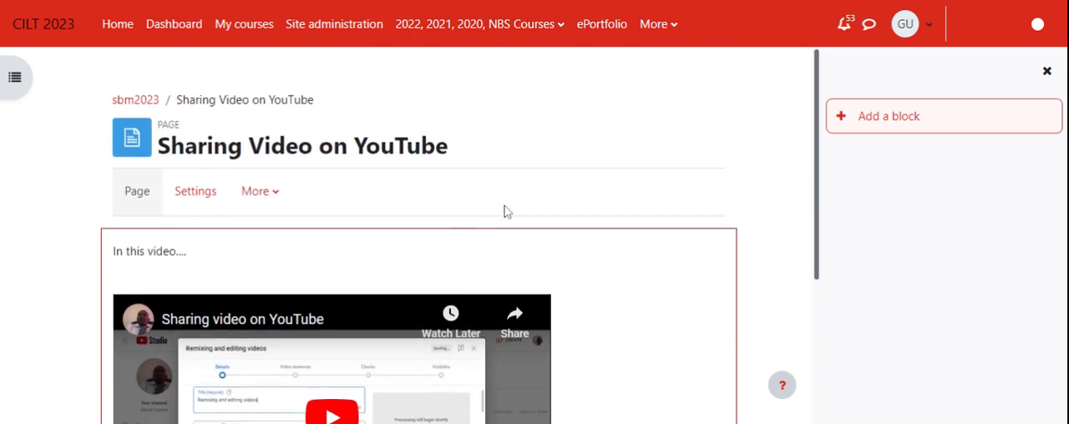
scroll("down", 3)
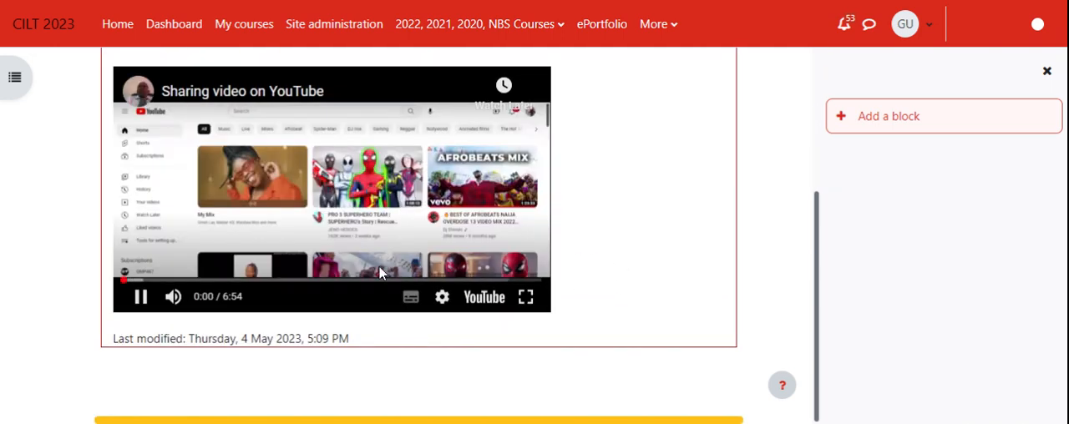
mouse_move(620, 230)
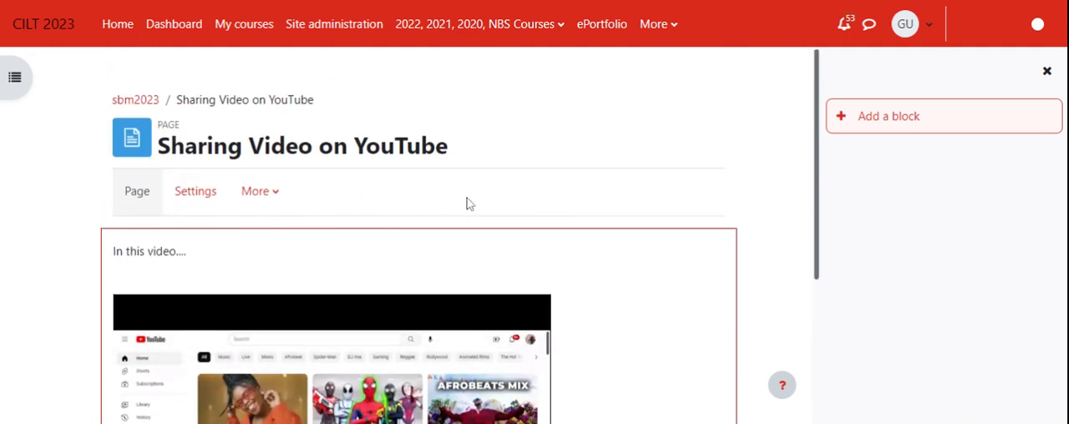
mouse_move(574, 281)
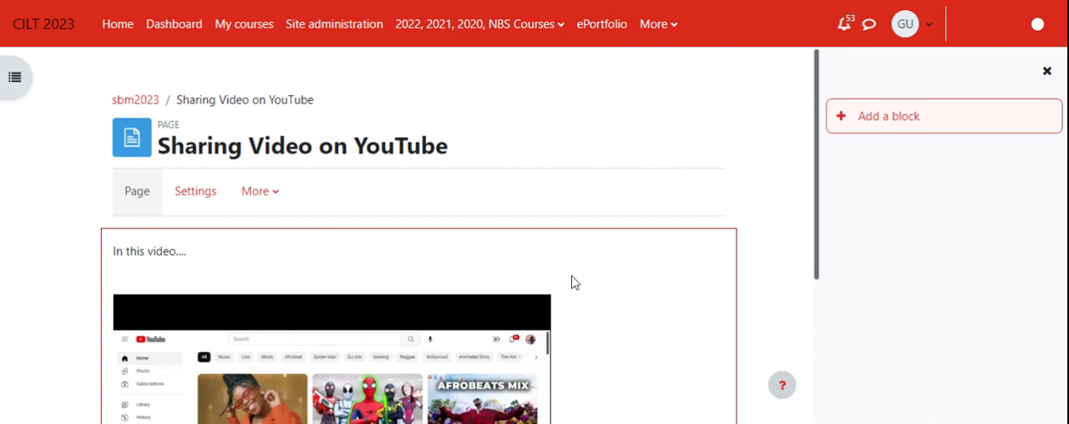
mouse_move(284, 247)
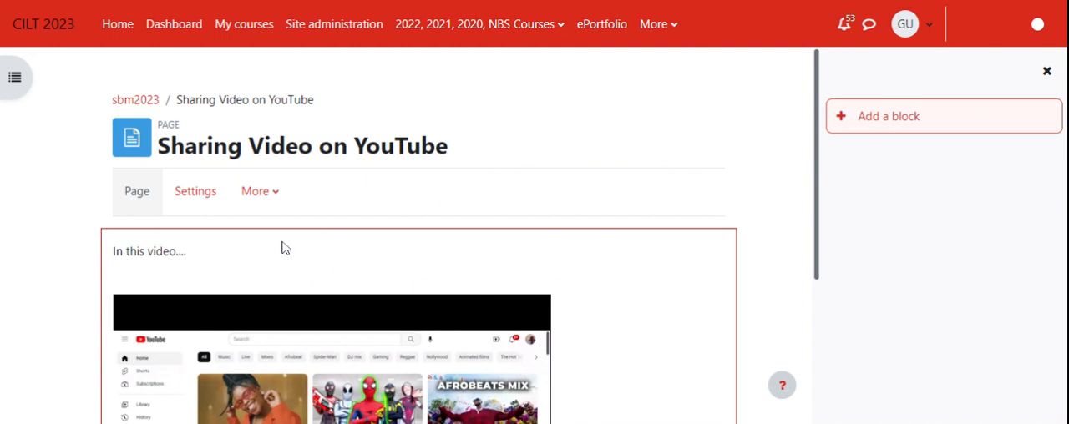
mouse_move(193, 284)
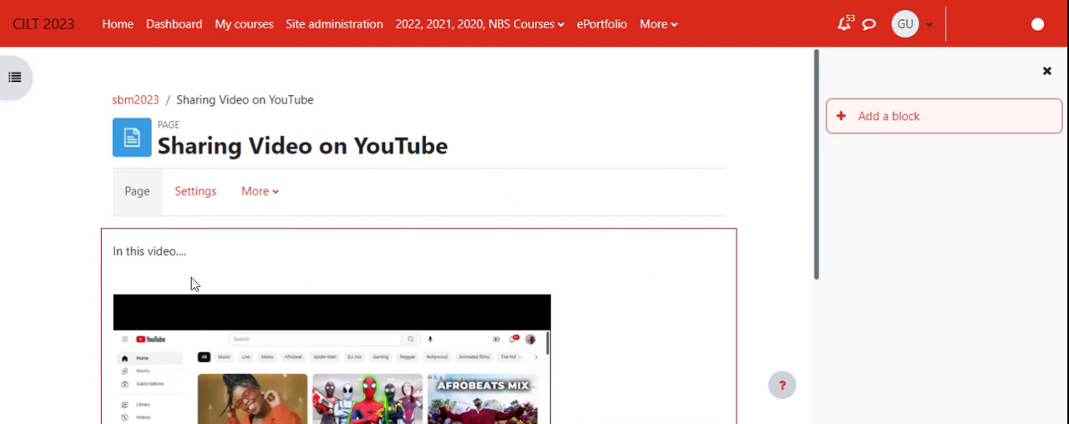
mouse_move(459, 258)
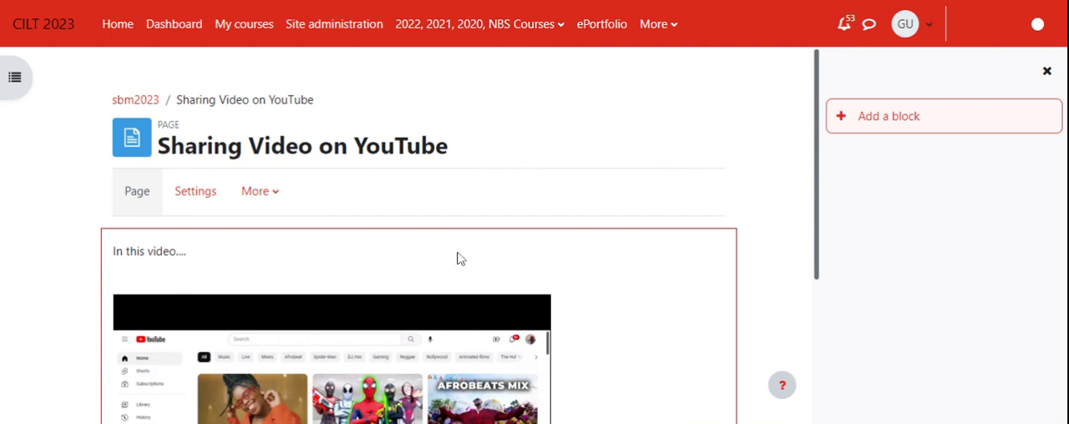
mouse_move(480, 255)
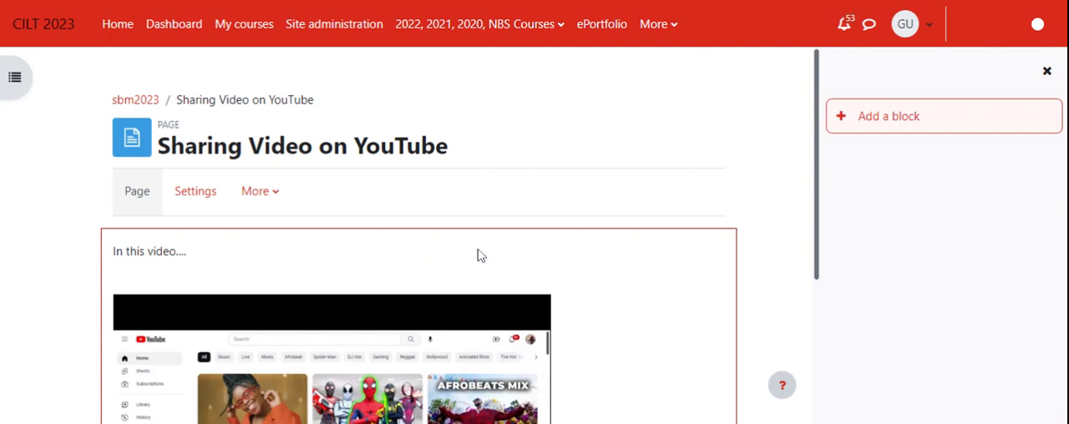
mouse_move(375, 263)
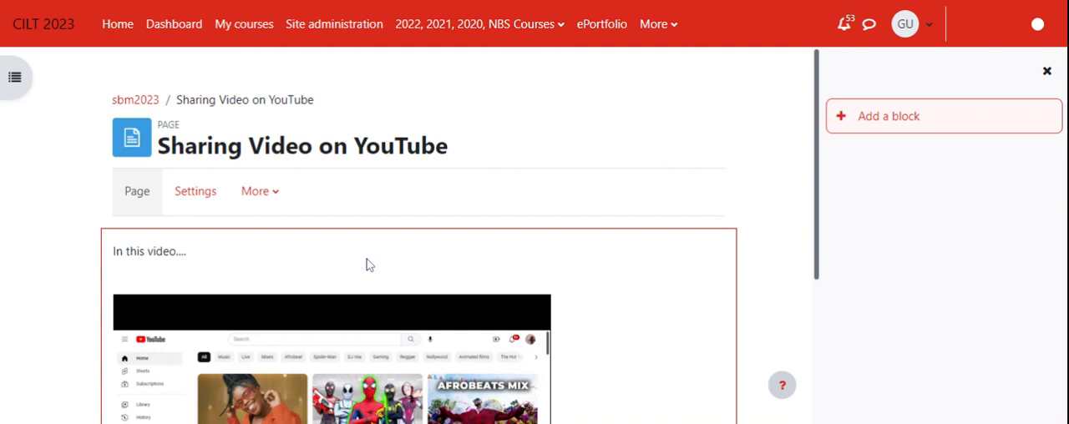
mouse_move(404, 234)
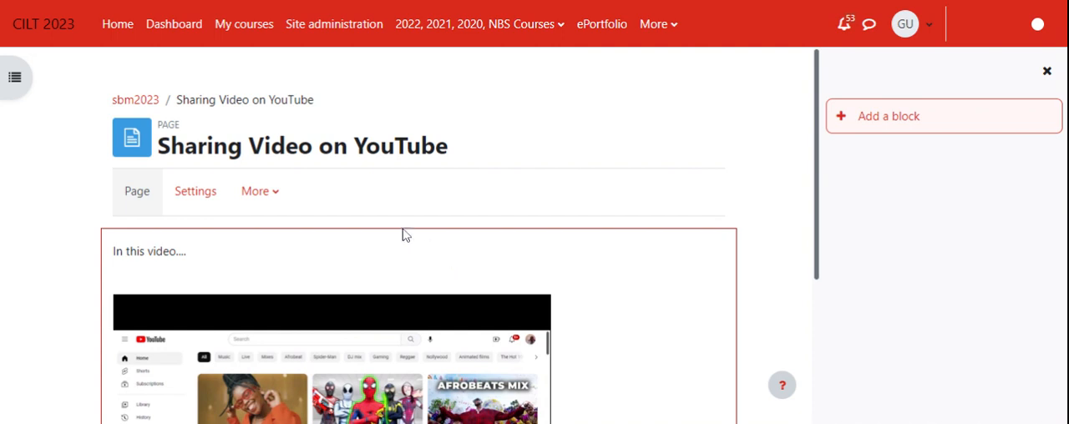
mouse_move(410, 218)
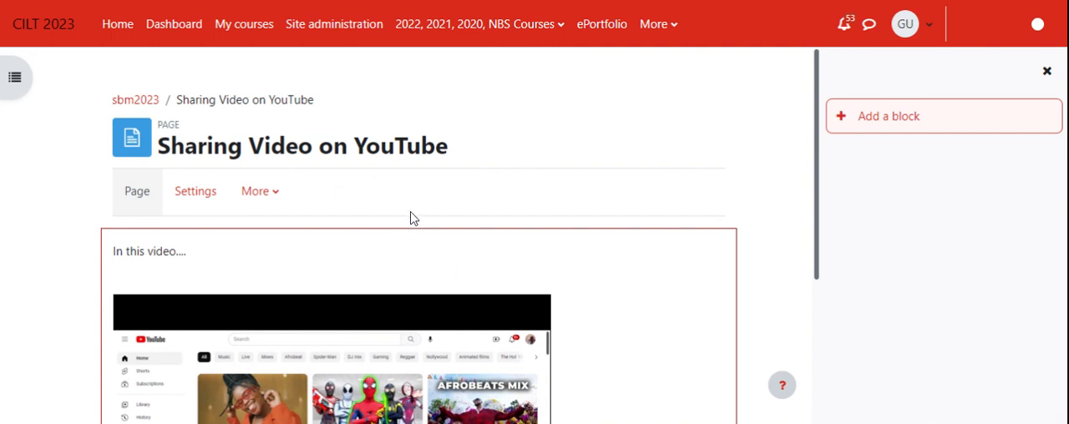
mouse_move(96, 4)
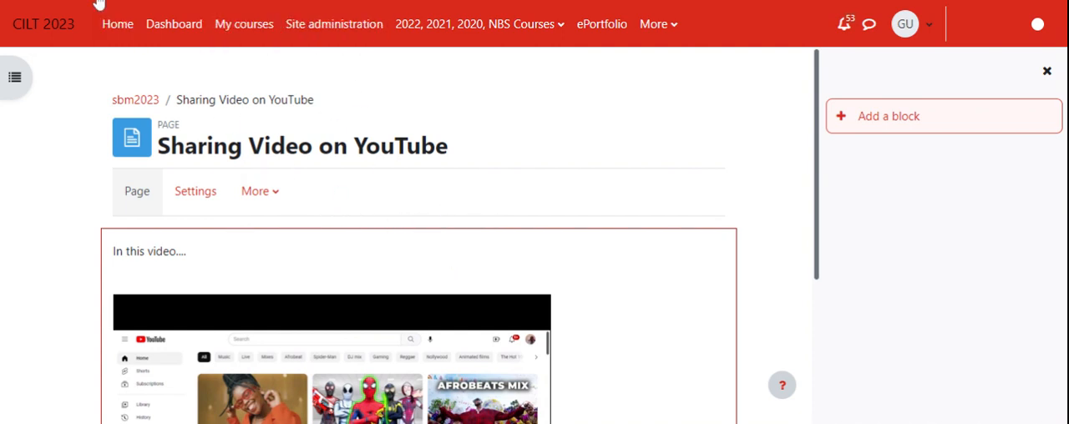